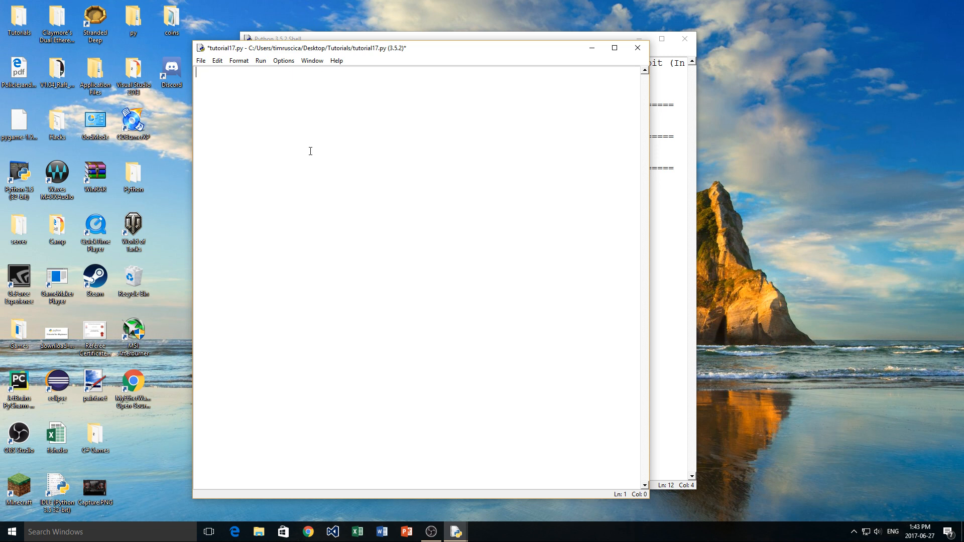
- Define func(x) whose body prints x in tutorial17.py
text(def)
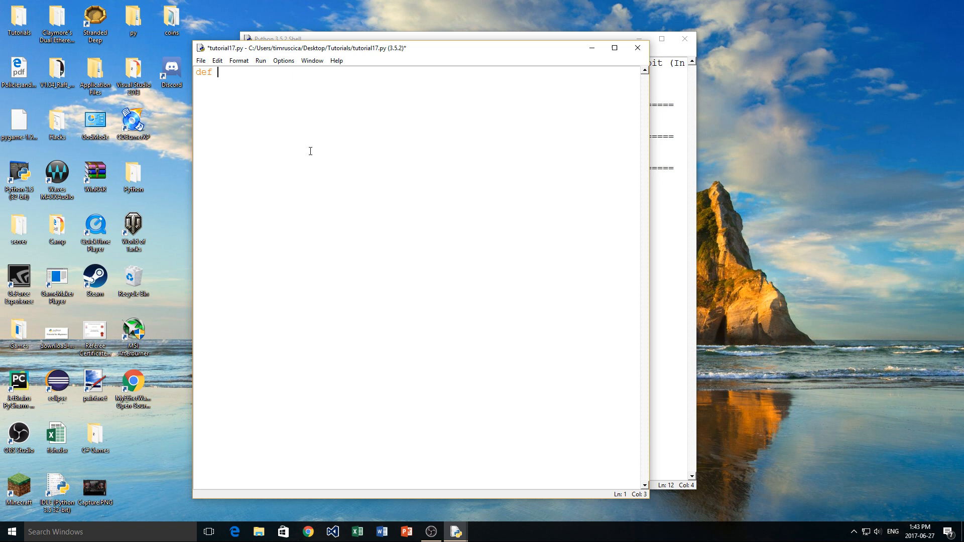
text(func())
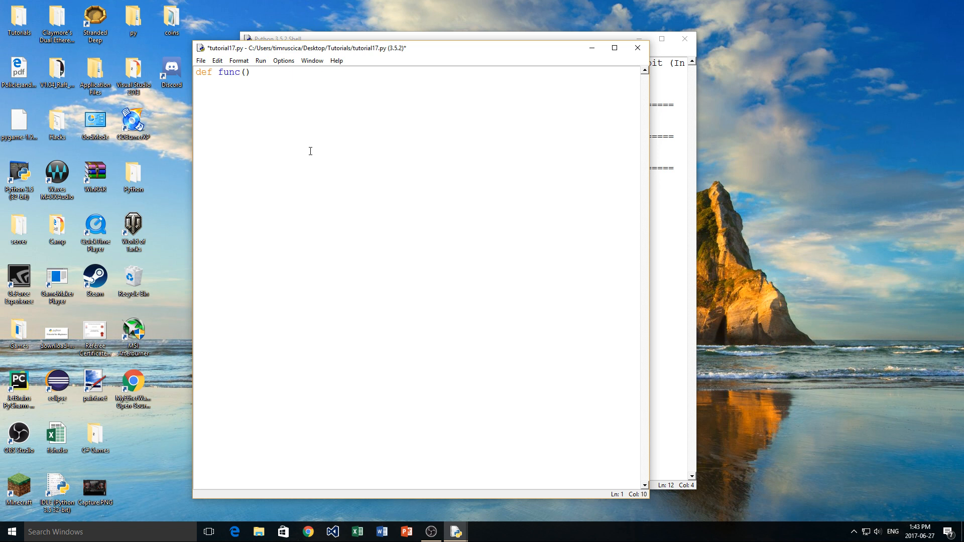
click(248, 73)
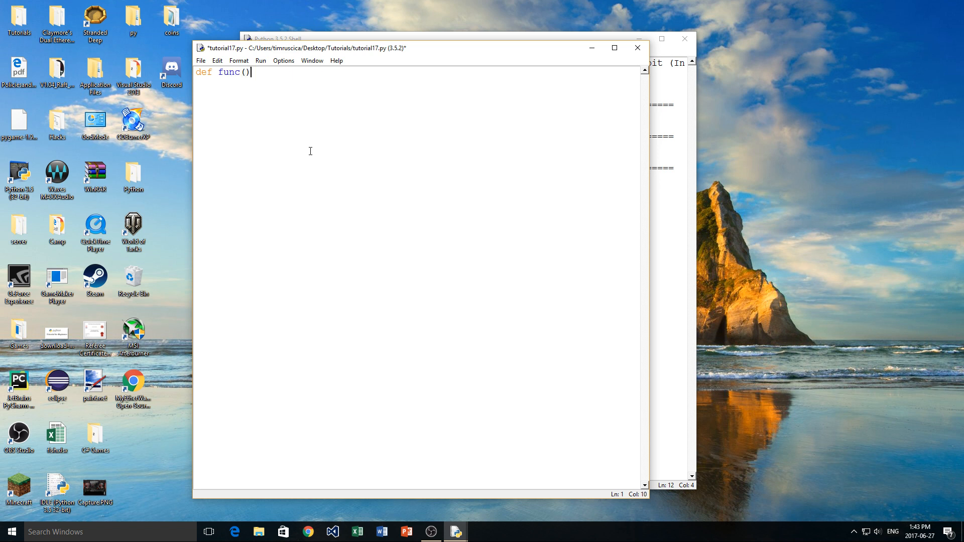
text(:)
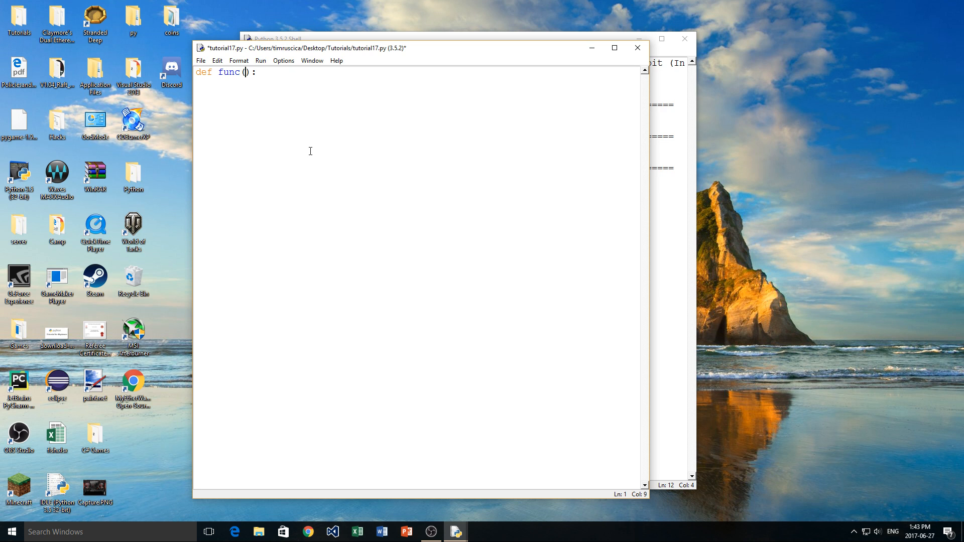
mouse_move(221, 71)
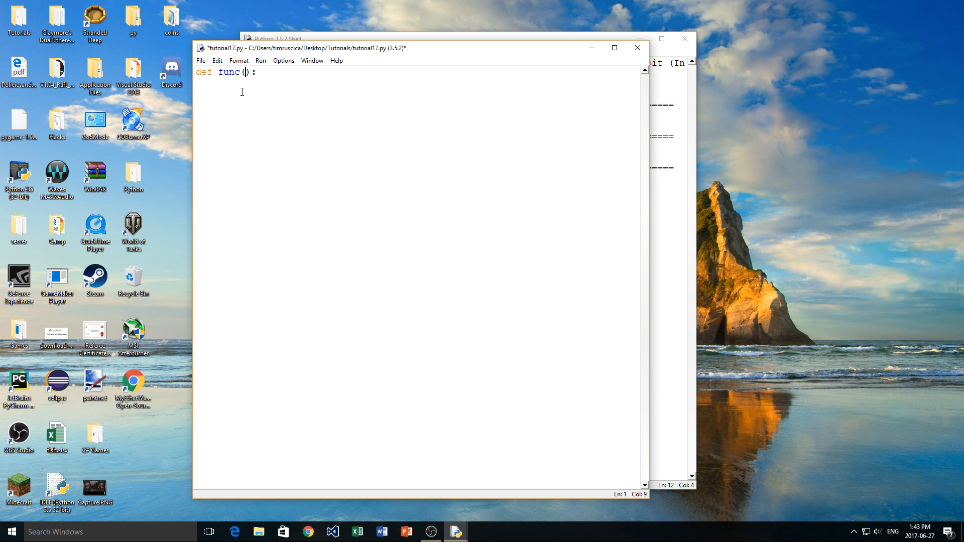
text(x)
text(print()
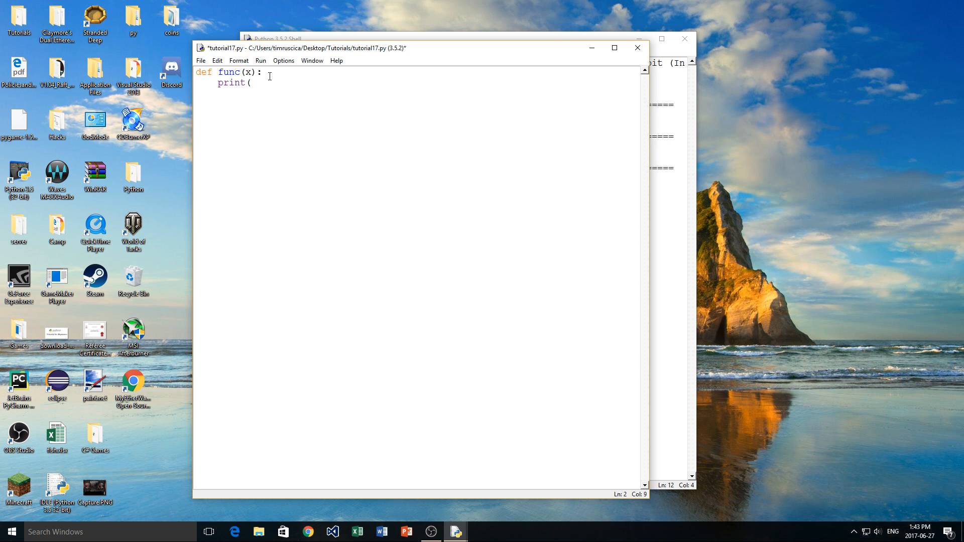
text(x))
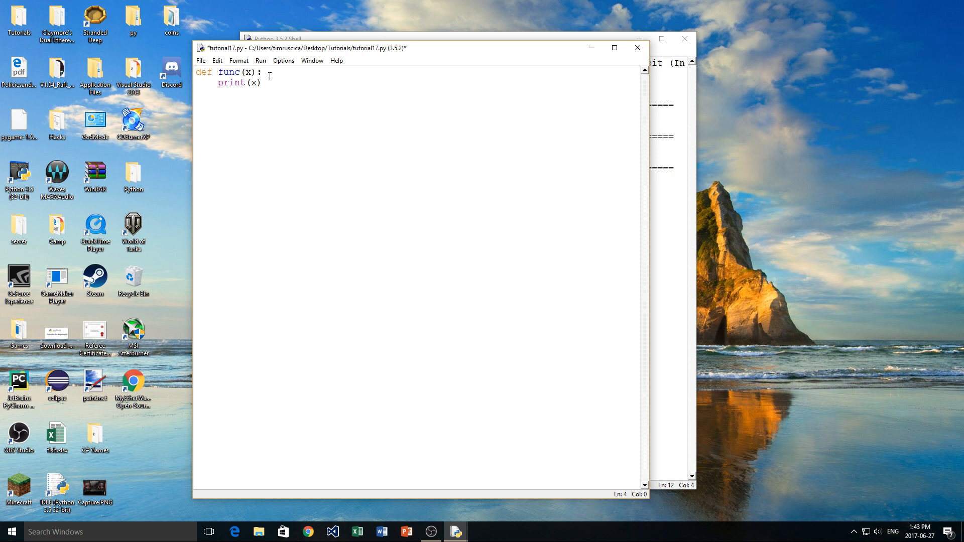
- Call func('hello') below the definition and run the module so the Shell prints hello
text(func())
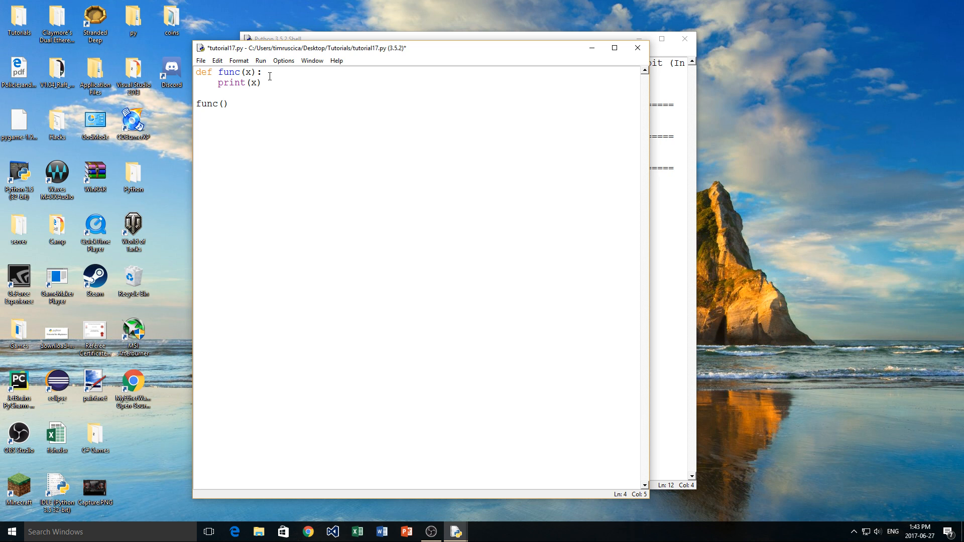
text(3)
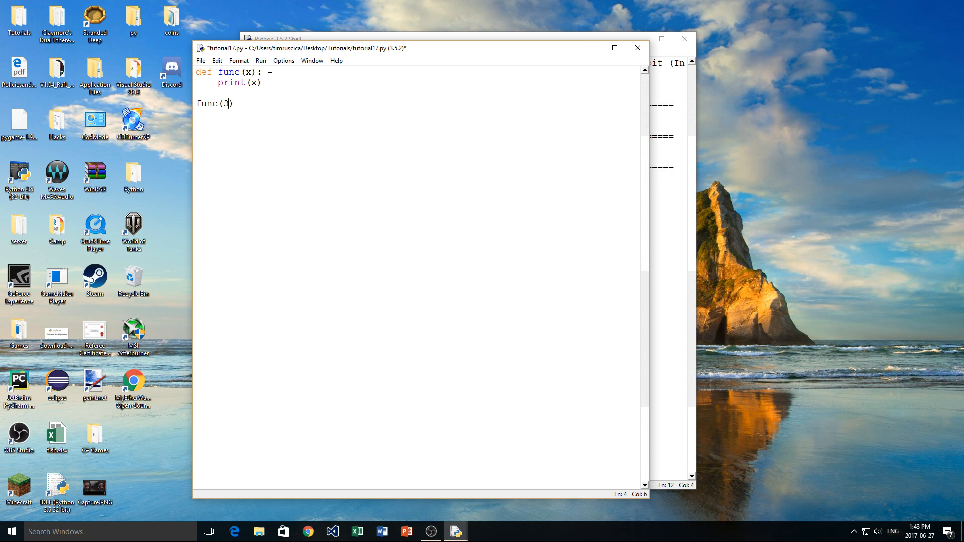
text('he')
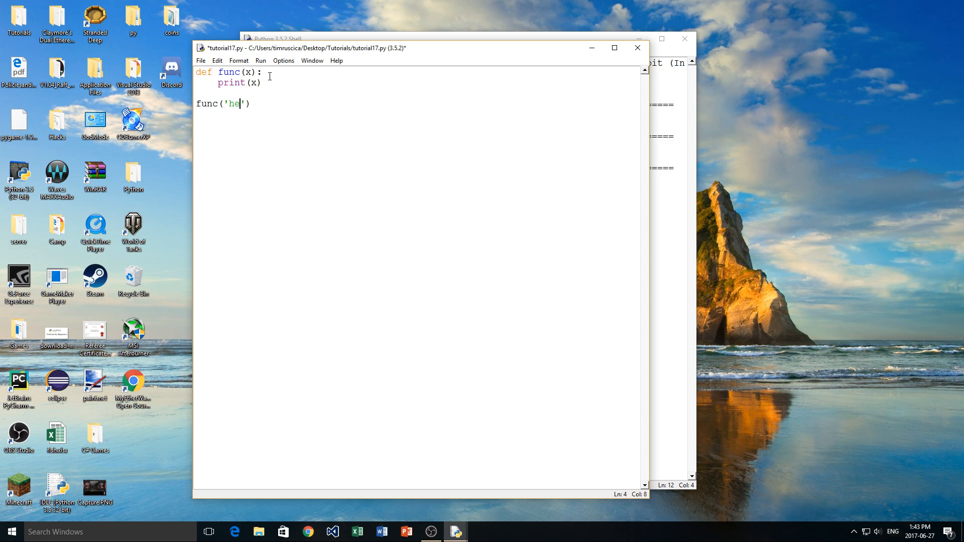
text(llo)
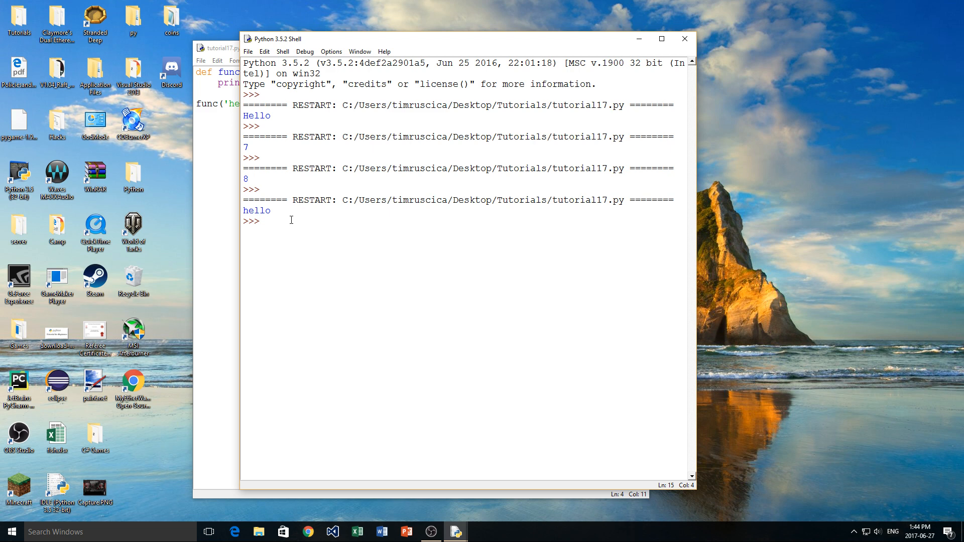
- Change the call's argument to 'tim' and rerun so the Shell prints tim
double_click(256, 210)
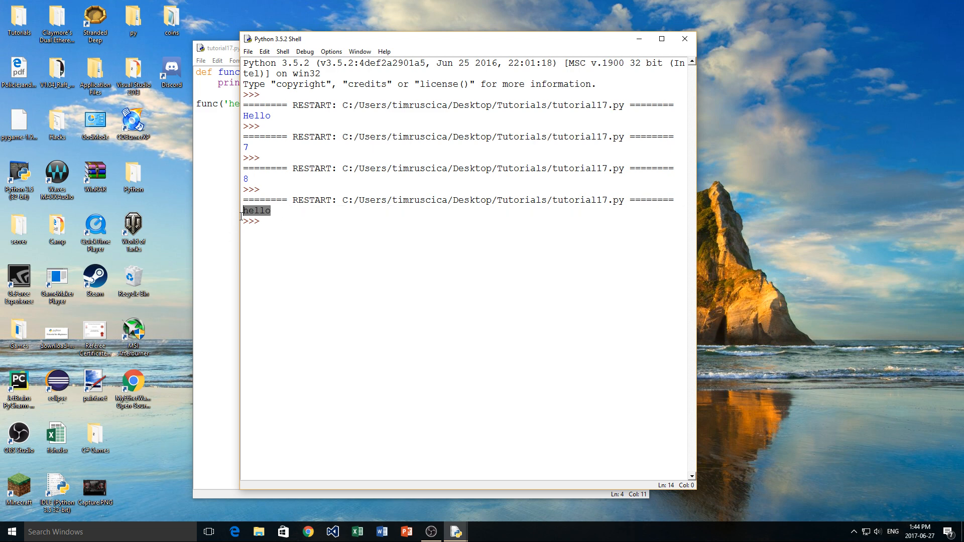
click(217, 49)
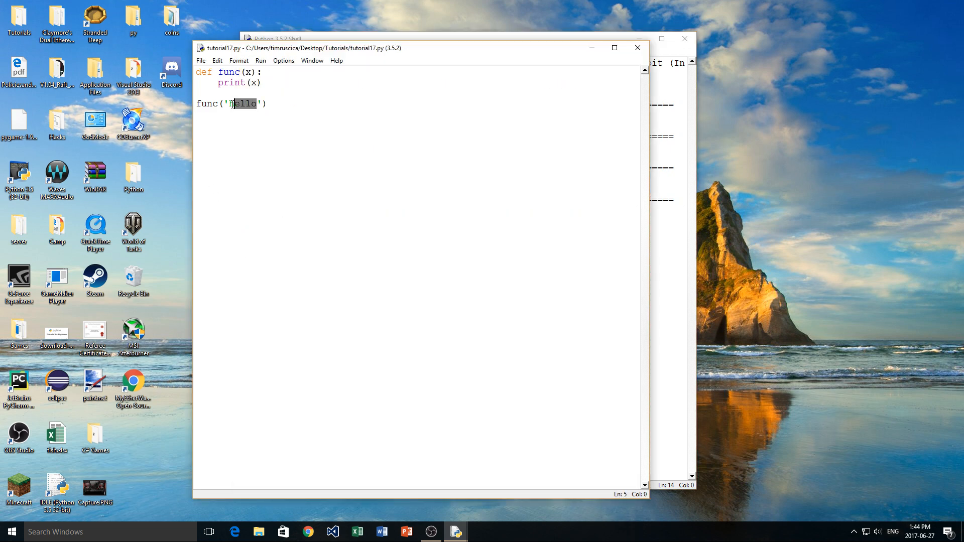
text(tim)
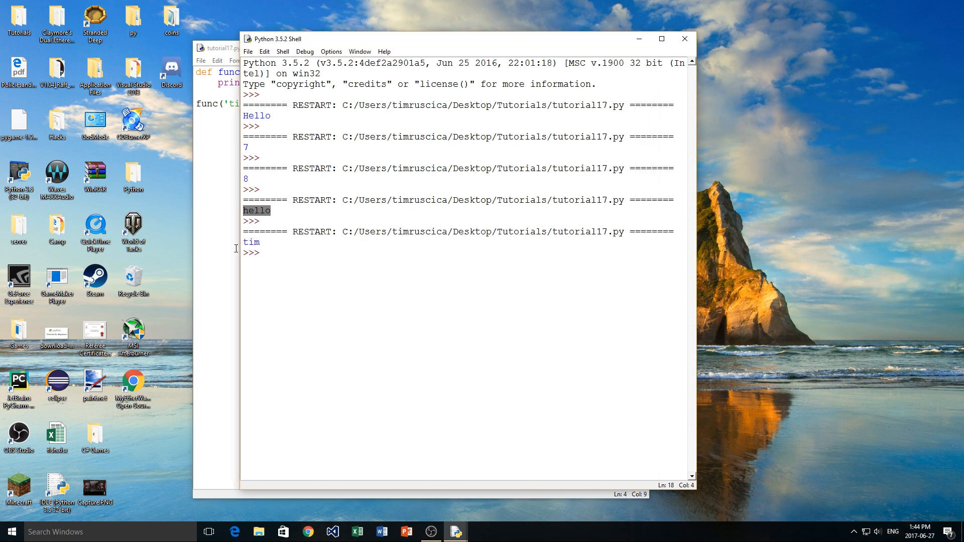
click(217, 49)
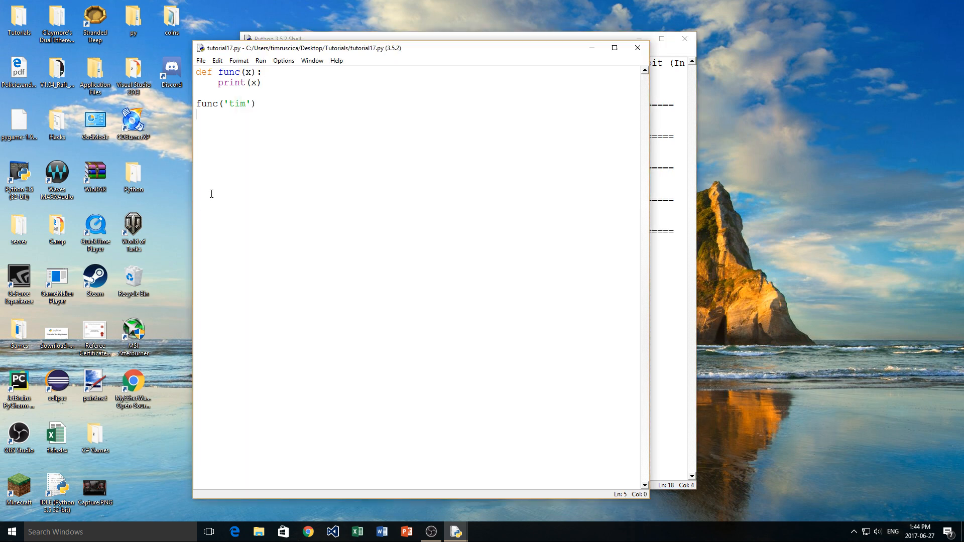
mouse_move(284, 101)
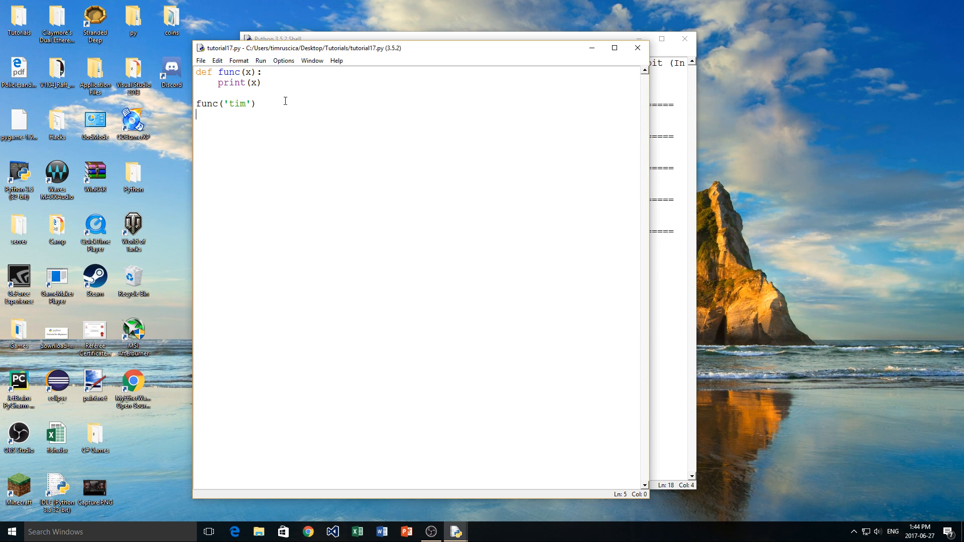
mouse_move(304, 102)
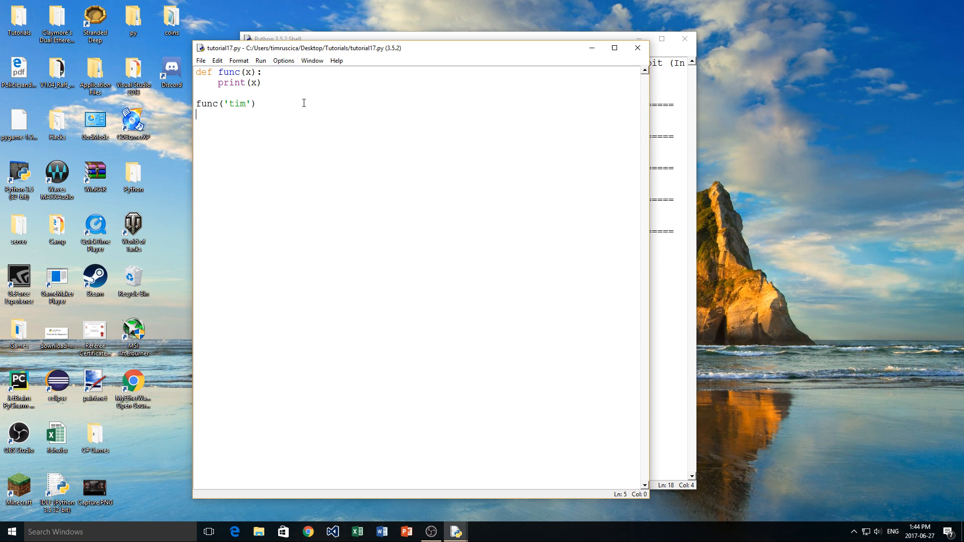
mouse_move(253, 71)
text(, )
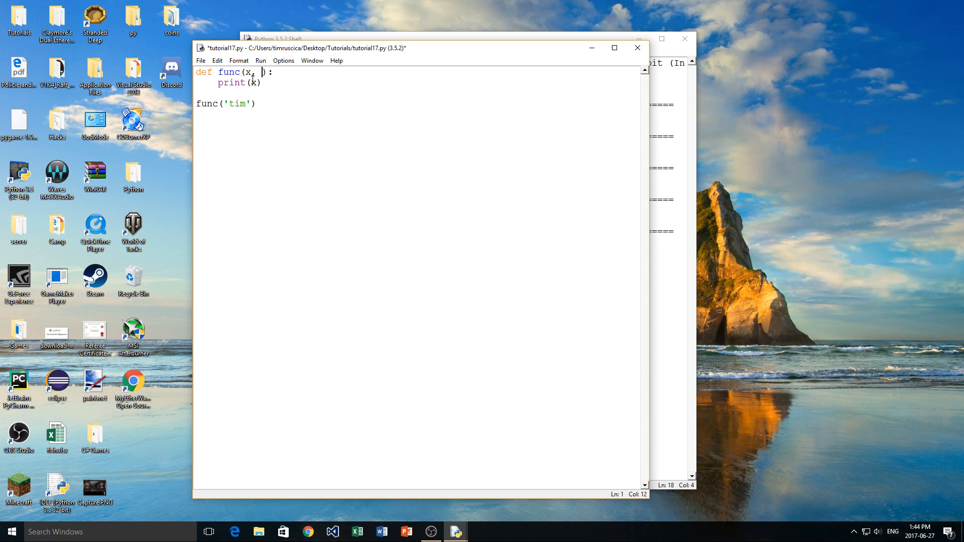
- Add a text parameter and an if text == '1' branch printing 'Text is 1'
text(t)
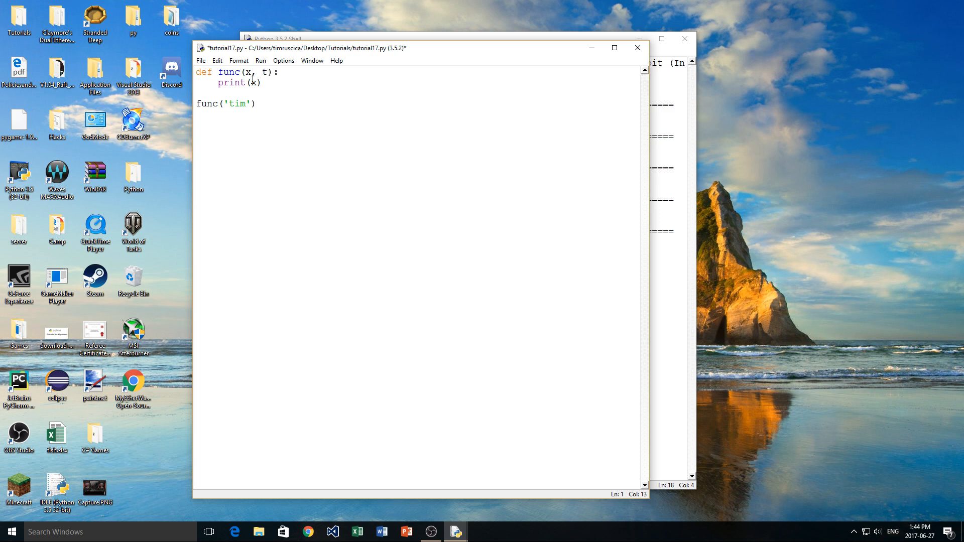
text(ext)
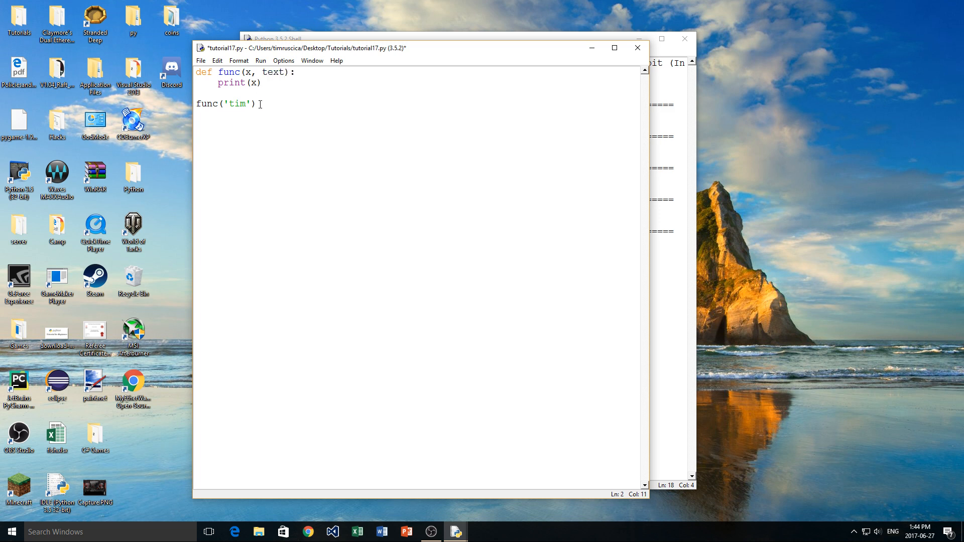
click(261, 82)
text(if text)
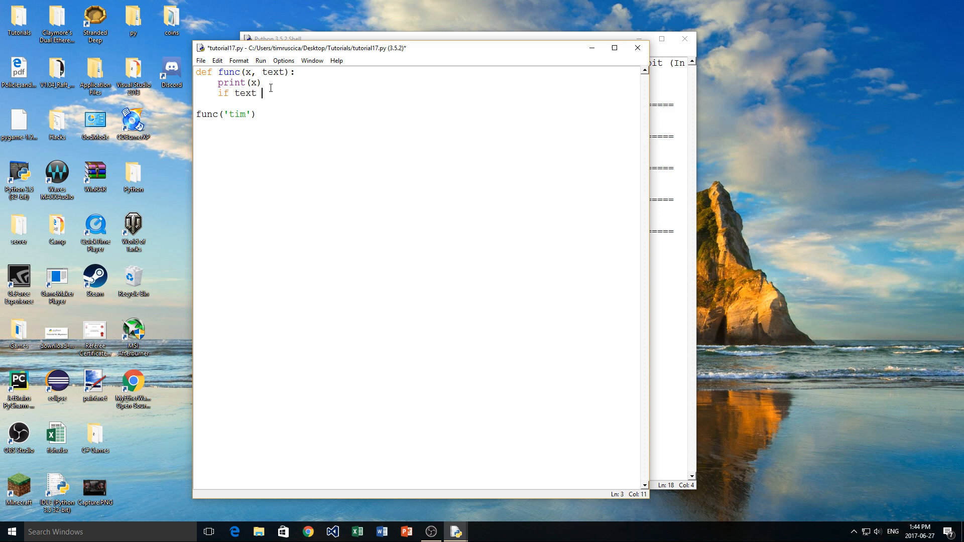
text(== '')
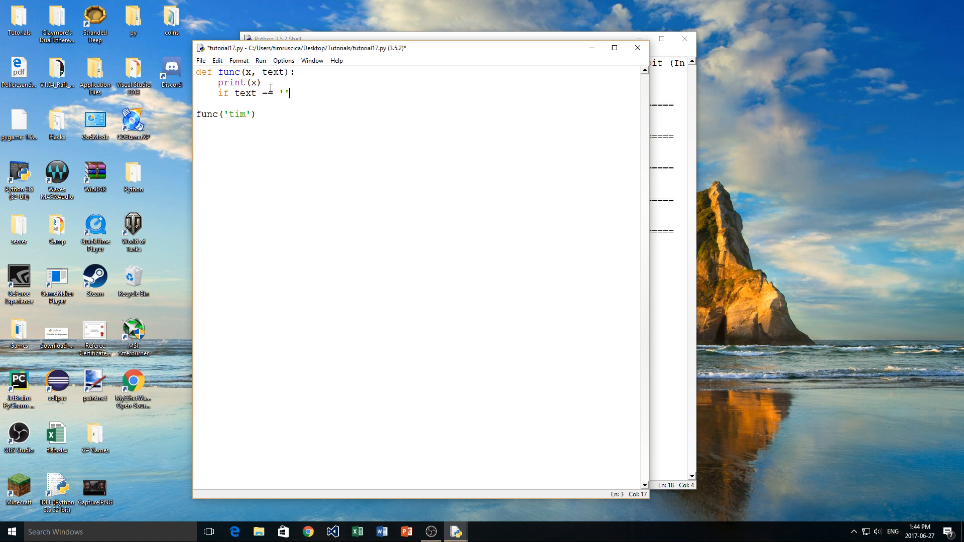
text(1)
text(p)
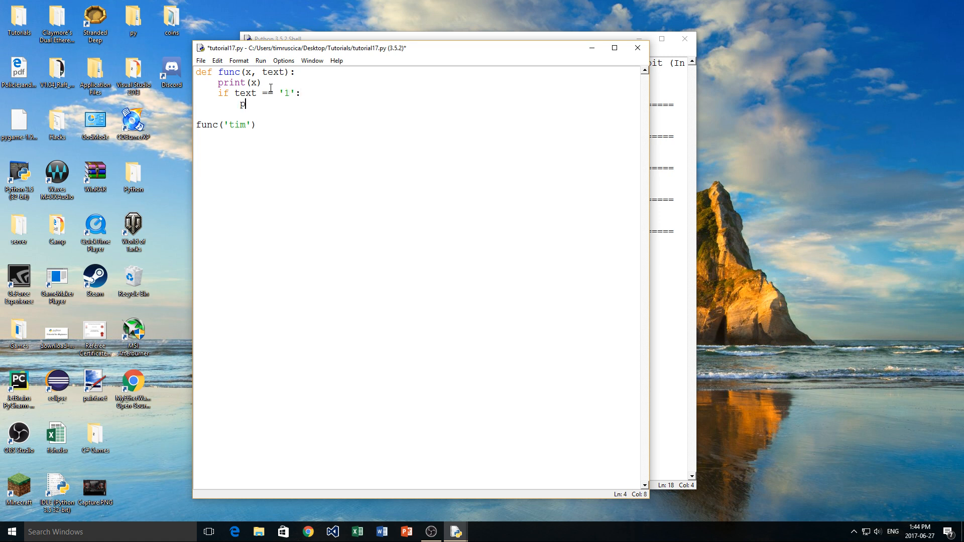
text(rint(''))
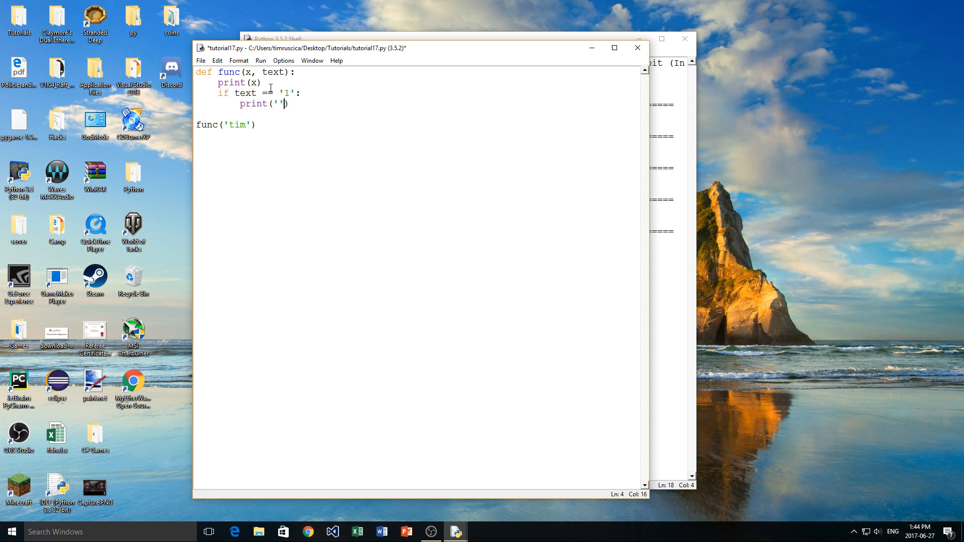
text(Text is 1)
text(els)
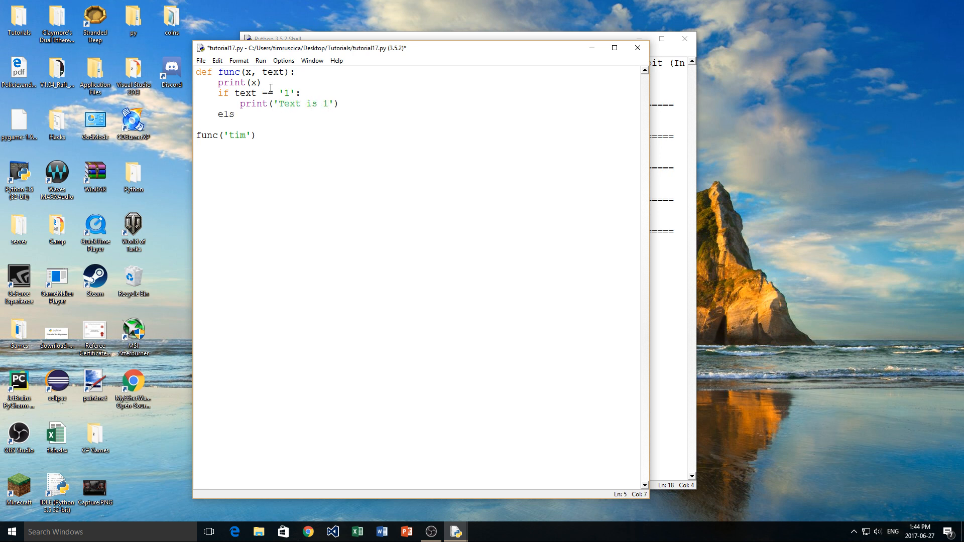
- Add an else branch printing 'Texrt is not 1' and pass '2' as the call's second argument
text(e:)
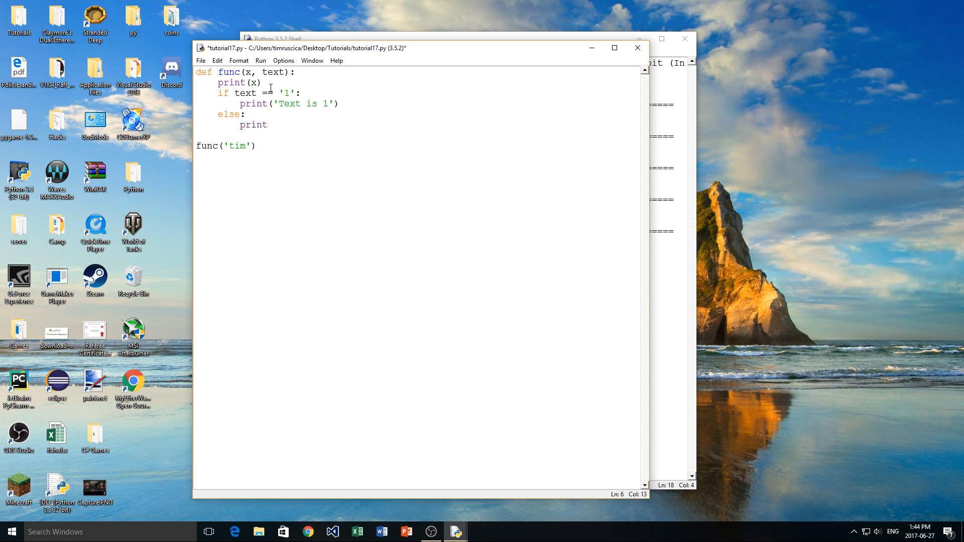
text('T'))
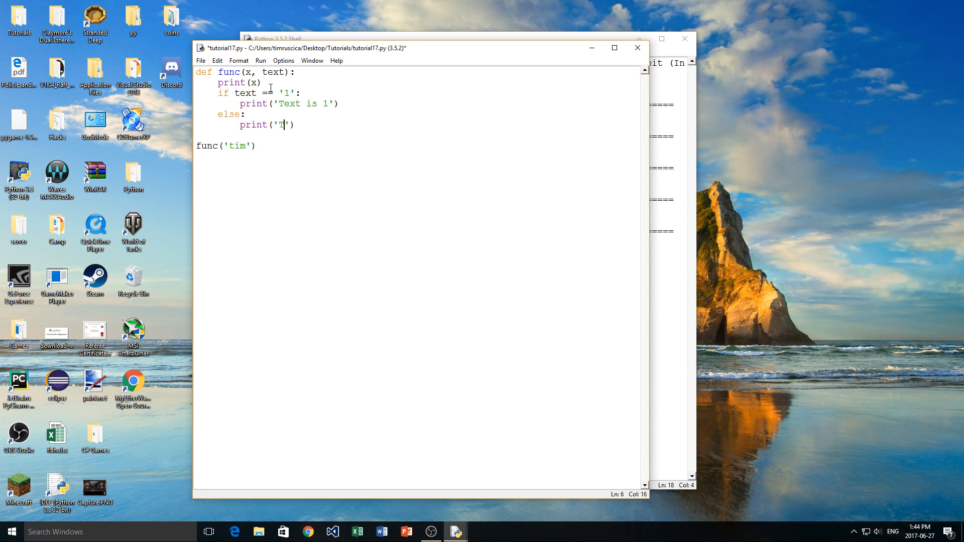
text(exrt is not 1)
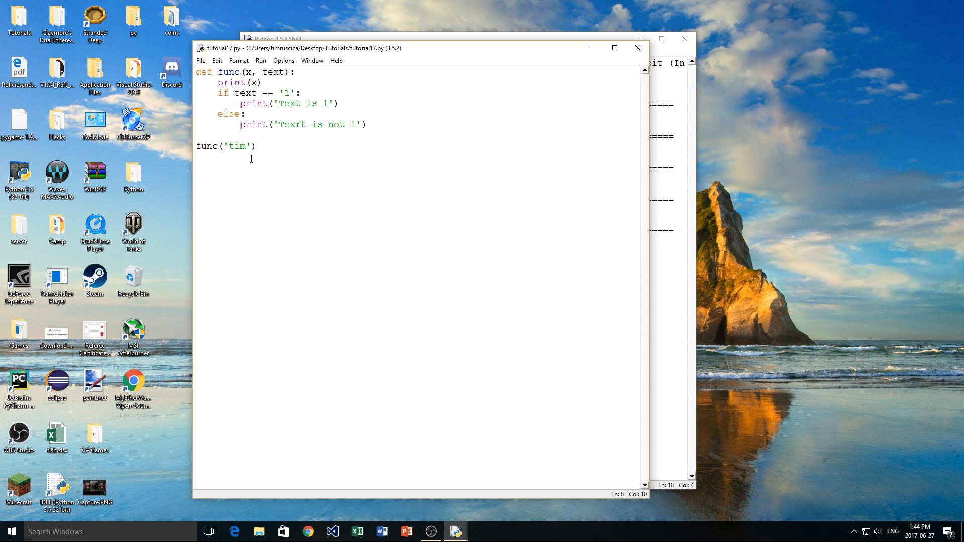
text(,)
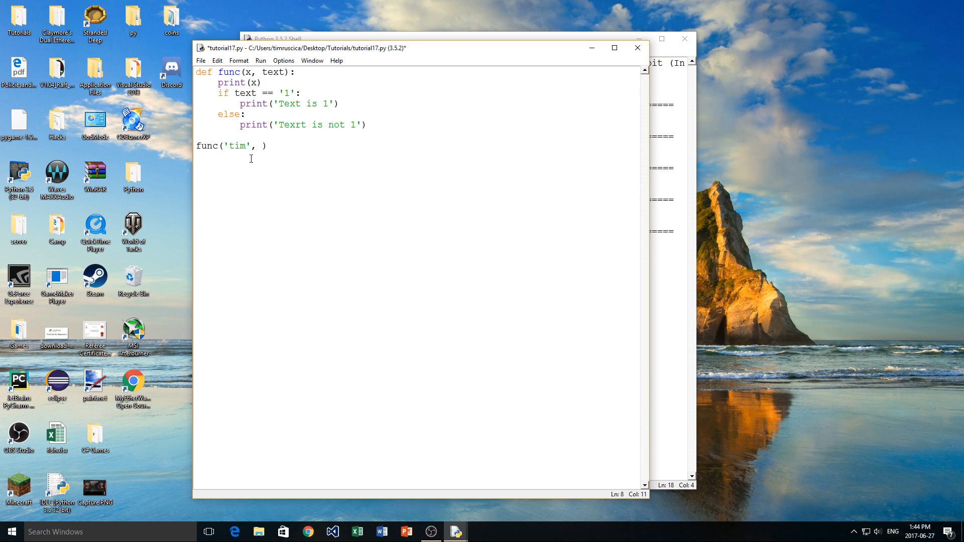
text('2')
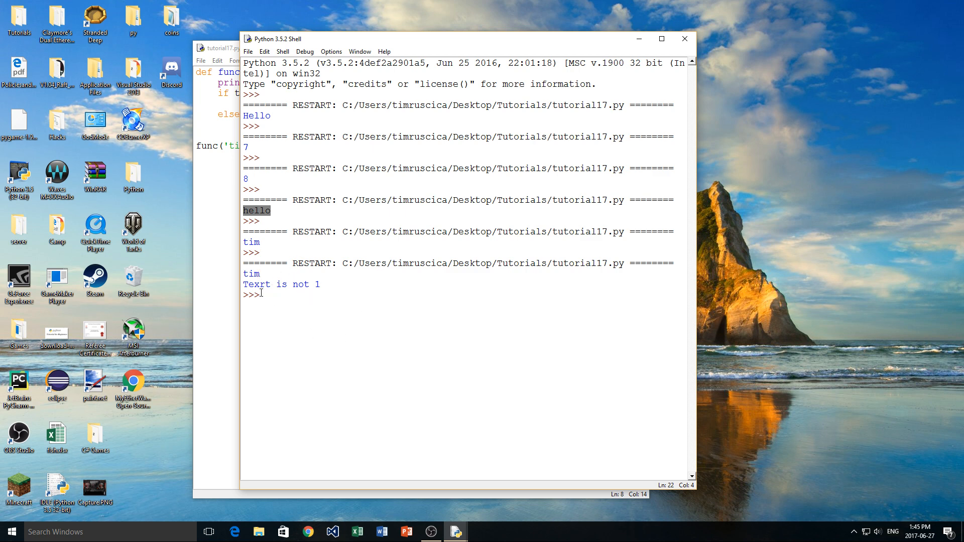
- Pass '1' as the second argument and rerun so the Shell prints tim and Text is 1
click(215, 49)
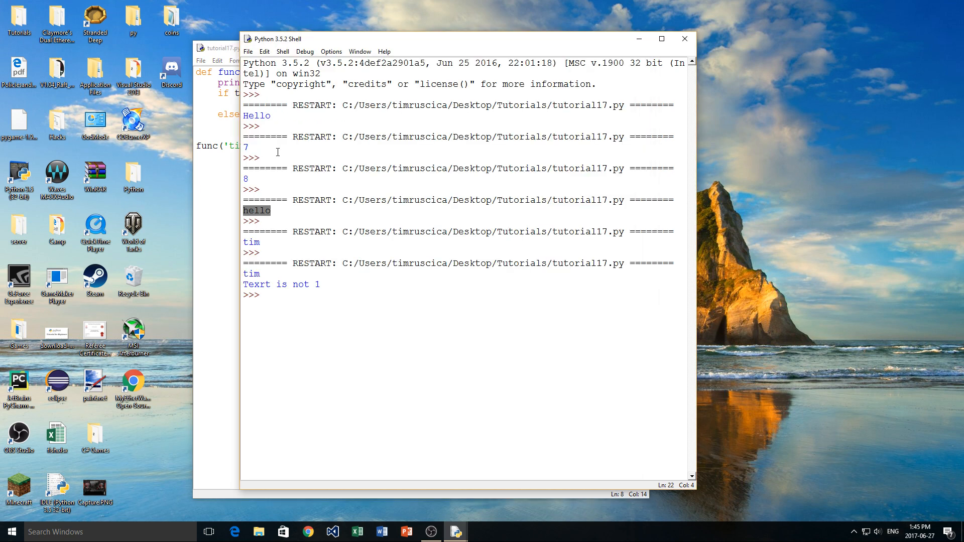
key(F5)
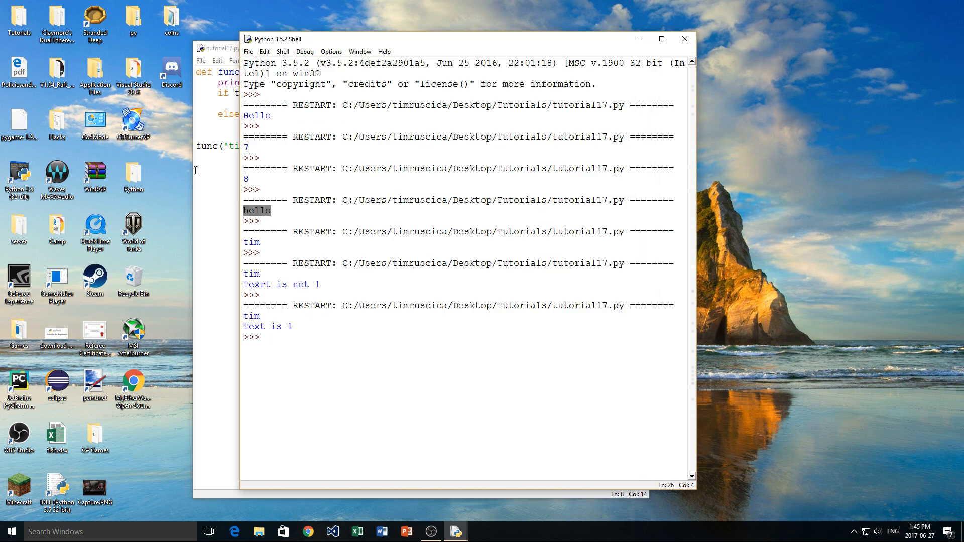
click(218, 48)
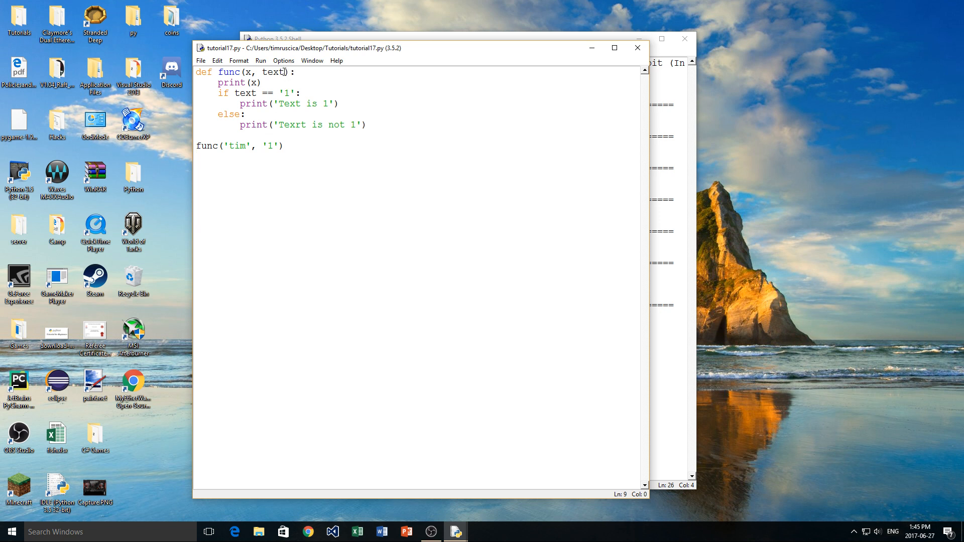
- Give the text parameter a default of '2' and delete the second argument from the call
click(281, 146)
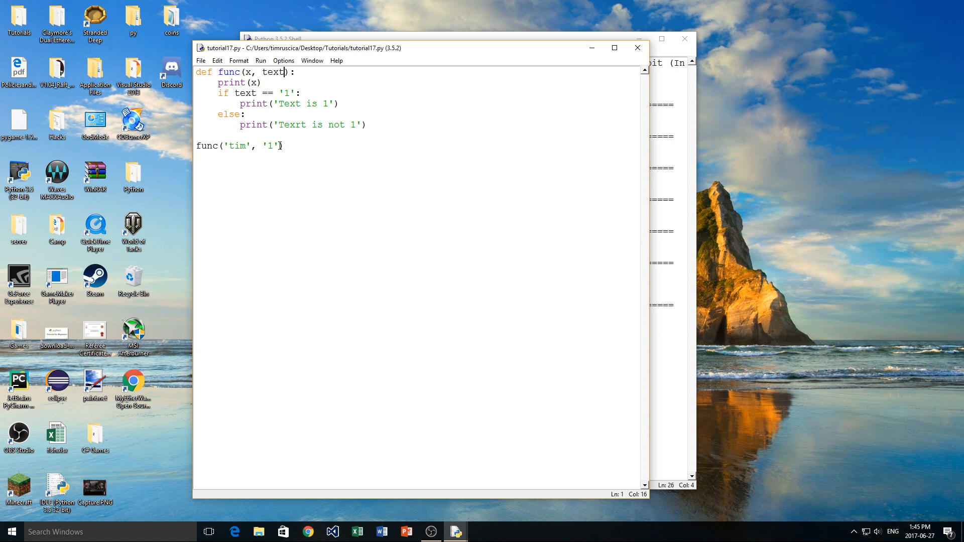
click(250, 73)
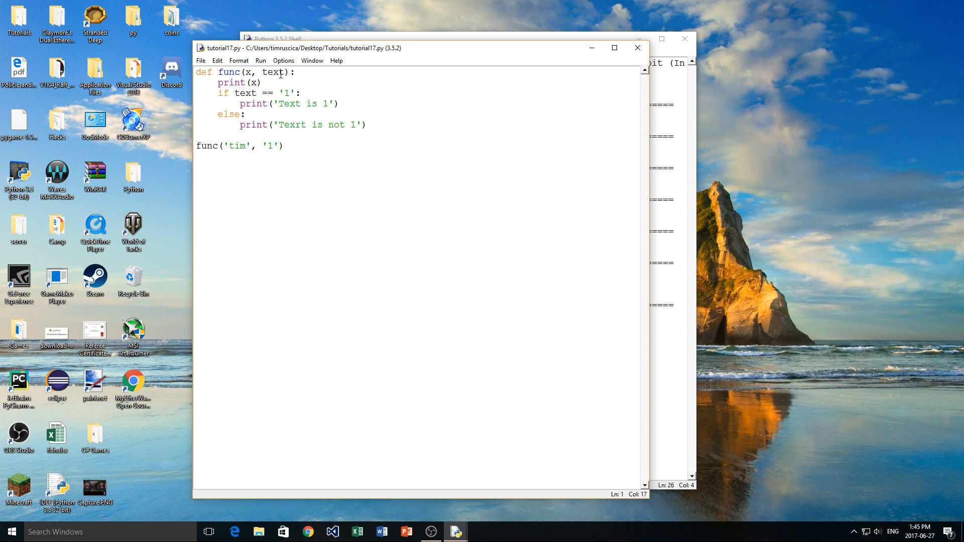
click(284, 93)
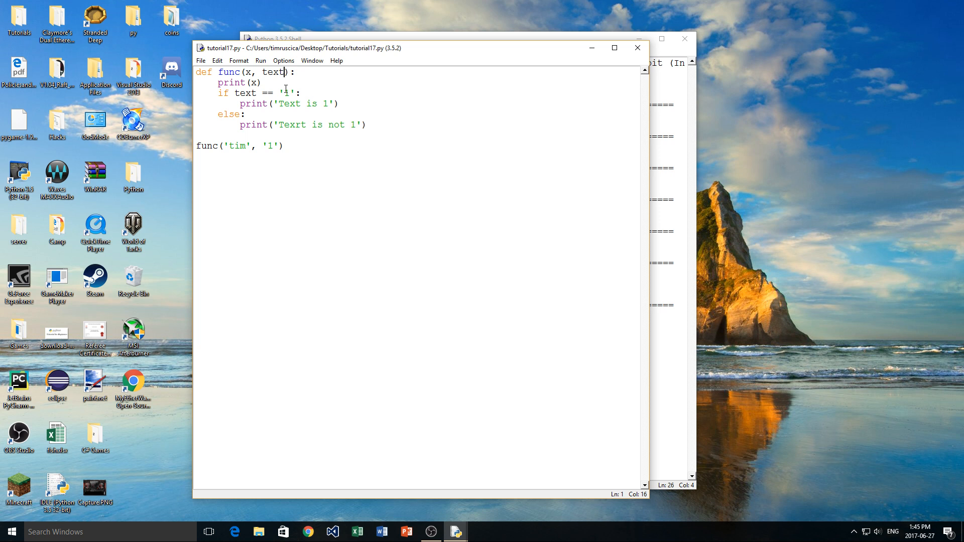
text(='')
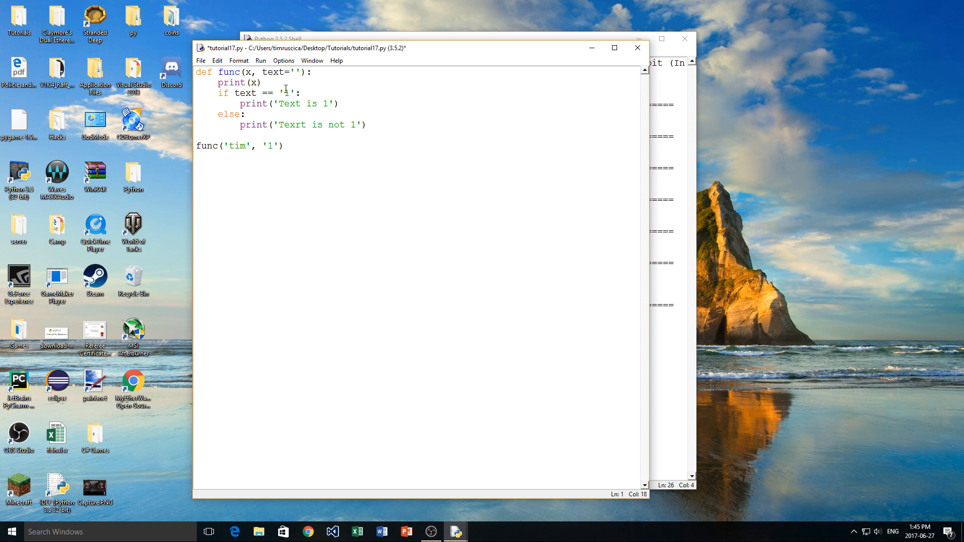
text(2)
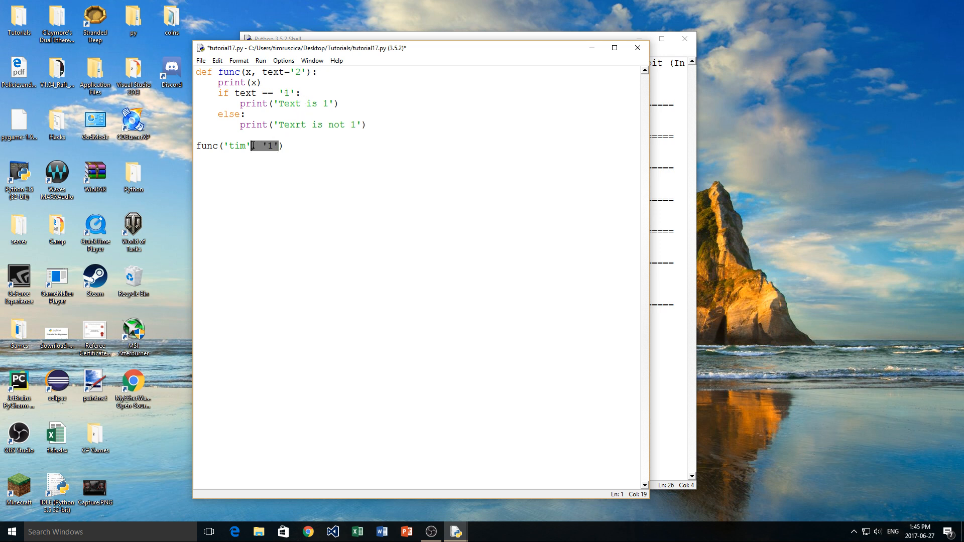
key(Delete)
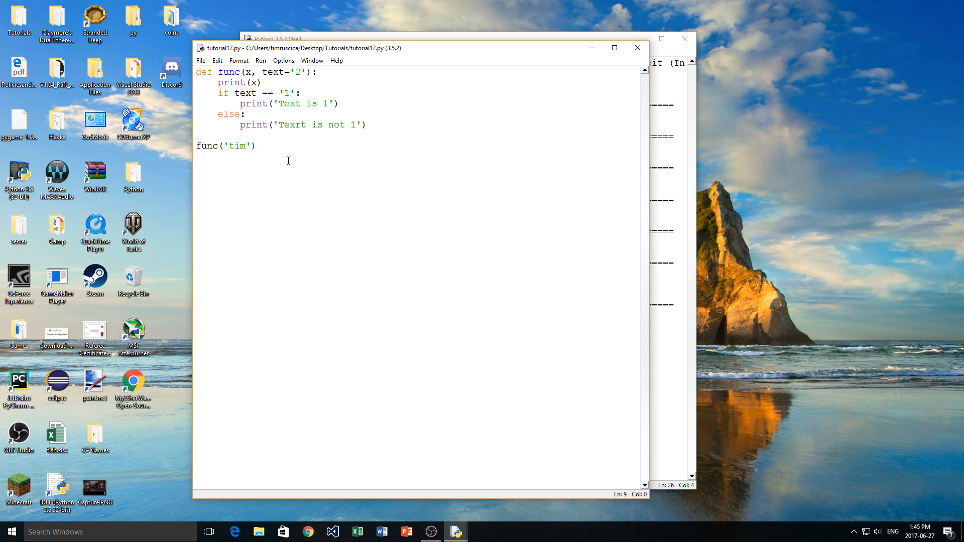
mouse_move(284, 178)
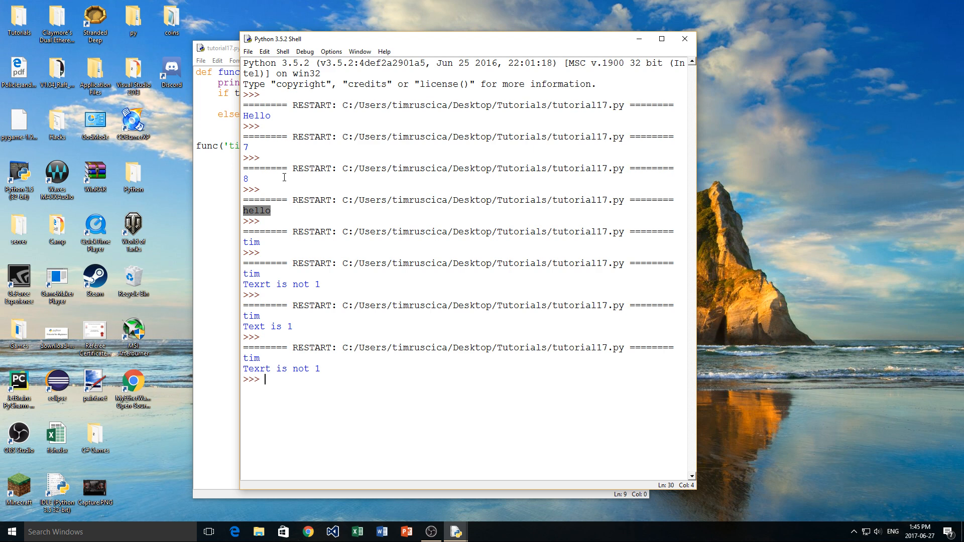
mouse_move(296, 362)
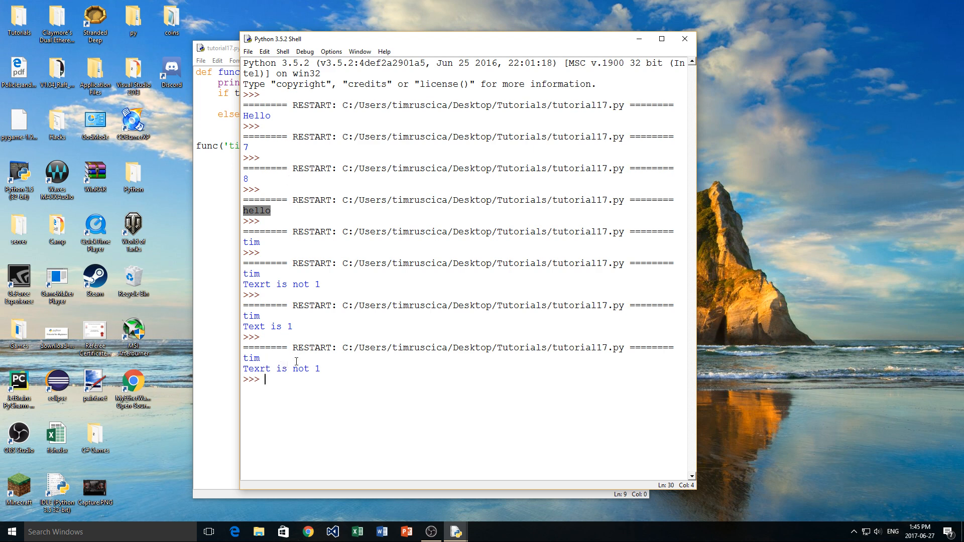
- Make the else branch print text and run func('tim') so the Shell shows tim and the default 2
click(215, 48)
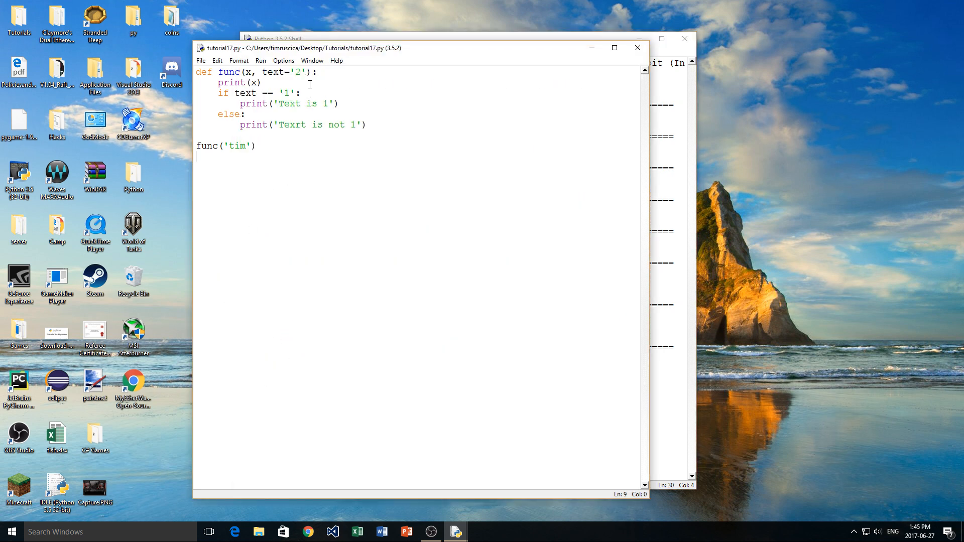
click(251, 146)
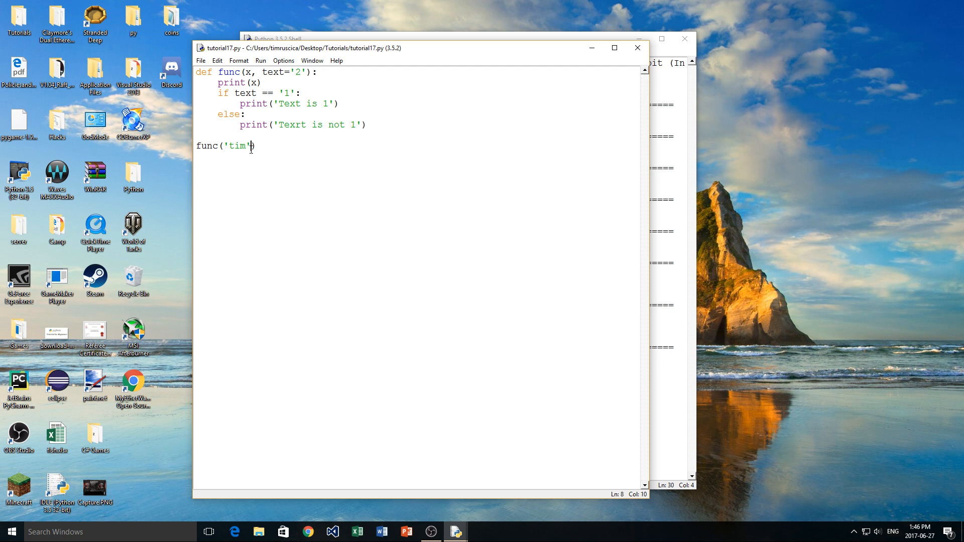
text(,)
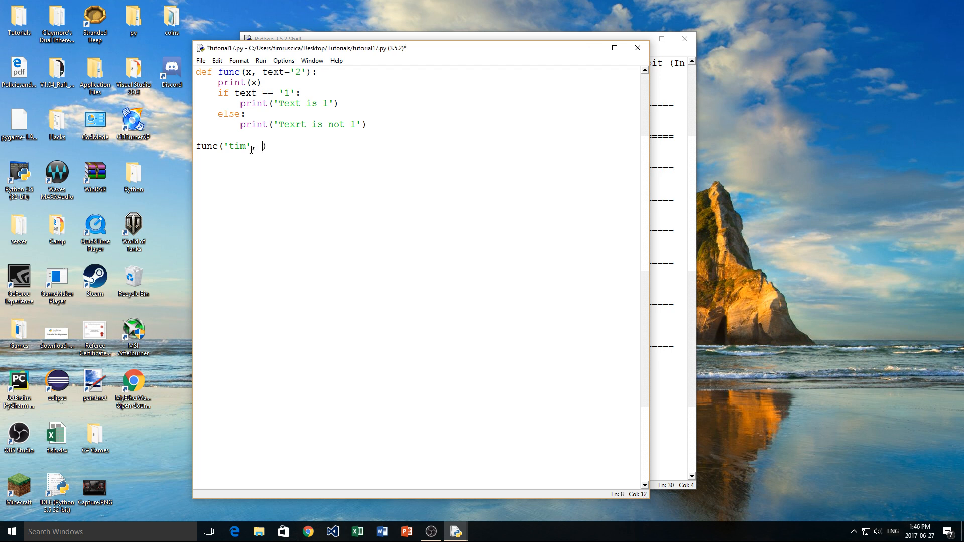
key(BackSpace)
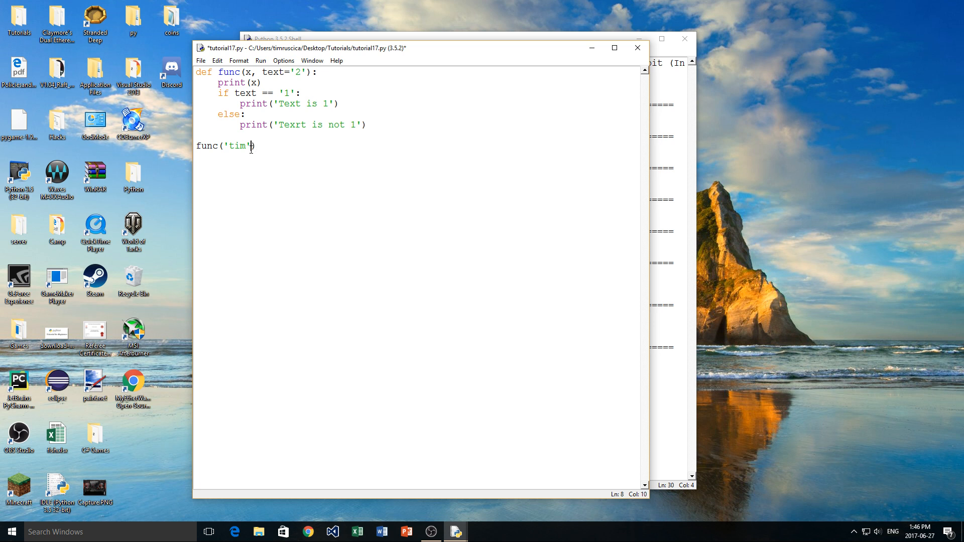
mouse_move(328, 88)
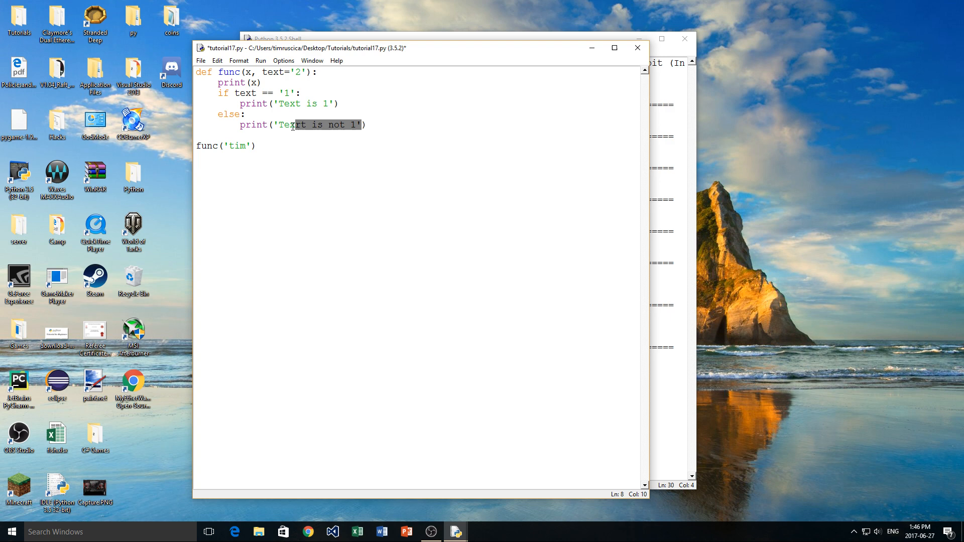
text(te))
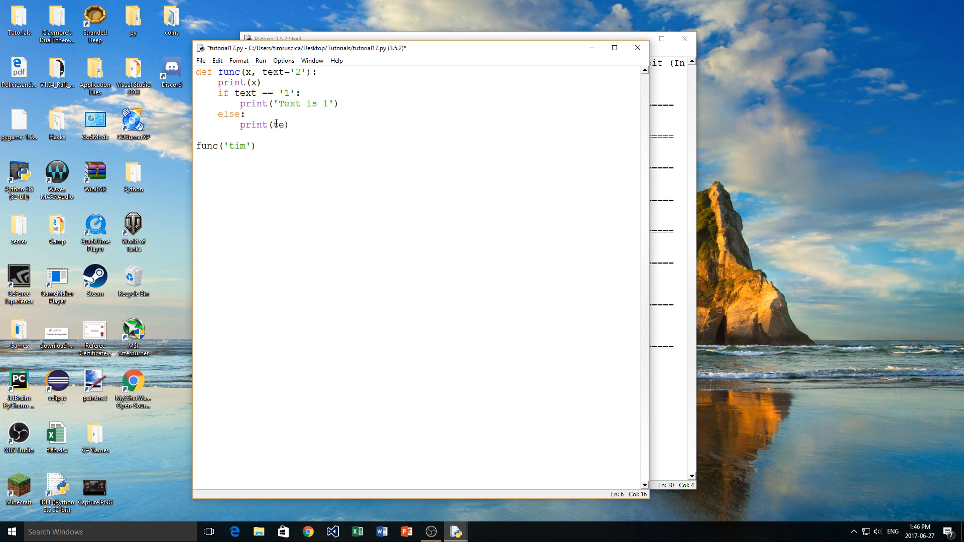
click(273, 38)
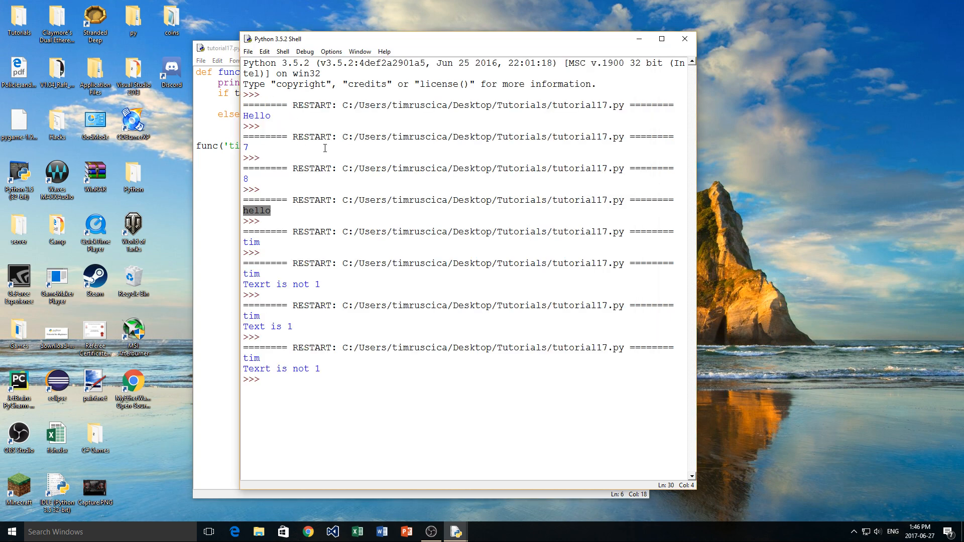
key(F5)
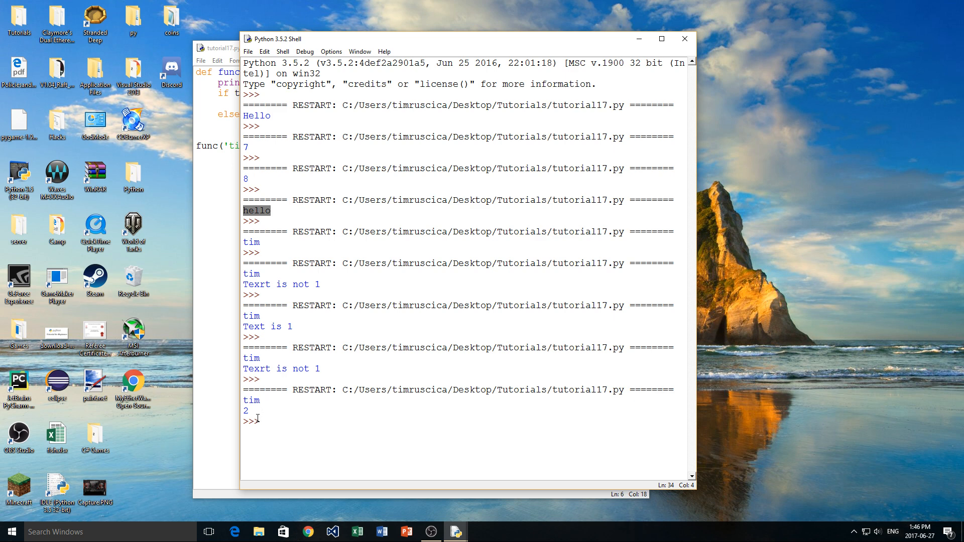
- Pass '67' as the call's second argument and rerun so the Shell prints tim and 67
click(218, 48)
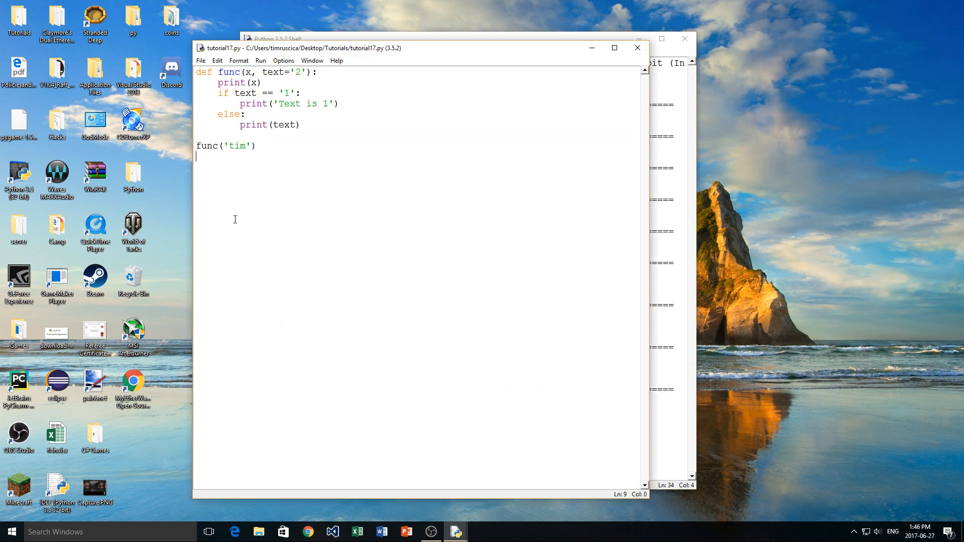
click(308, 73)
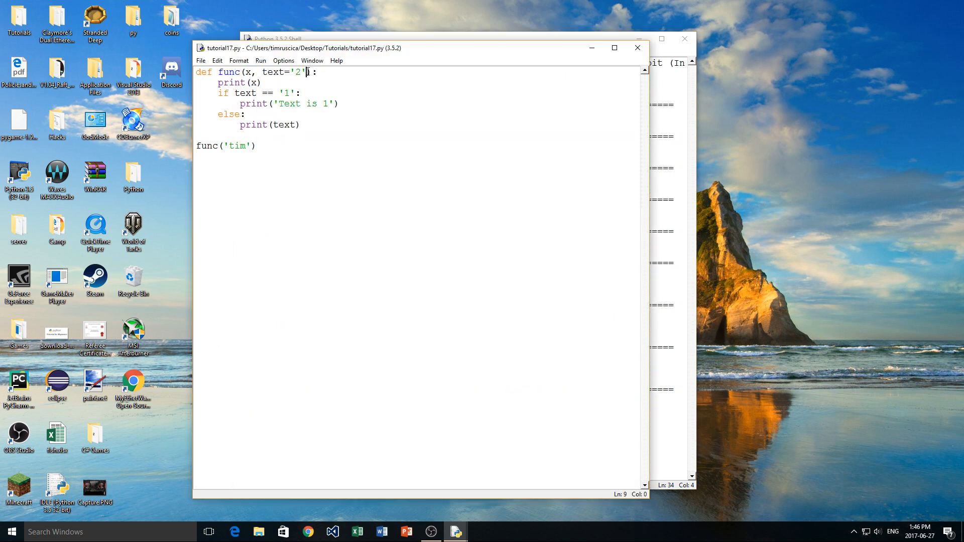
click(252, 146)
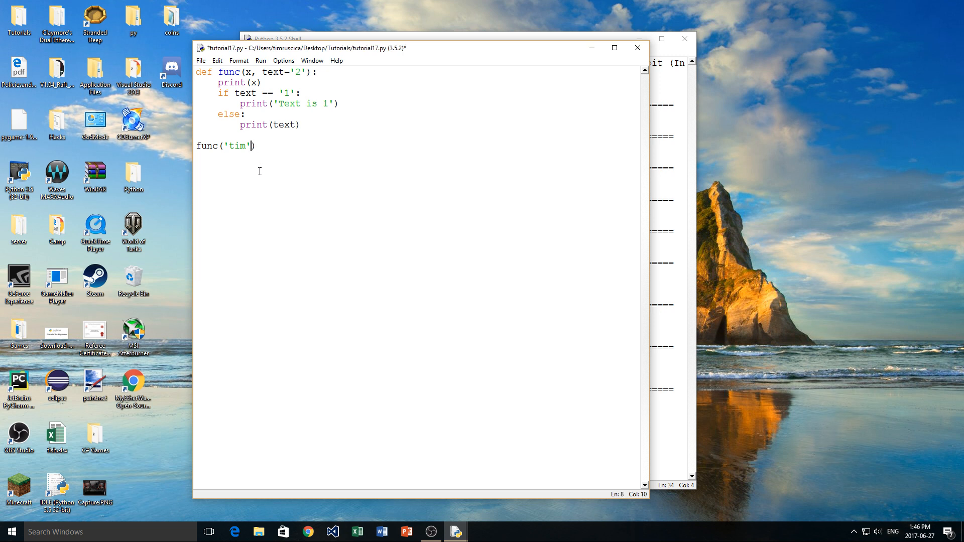
text(, '')
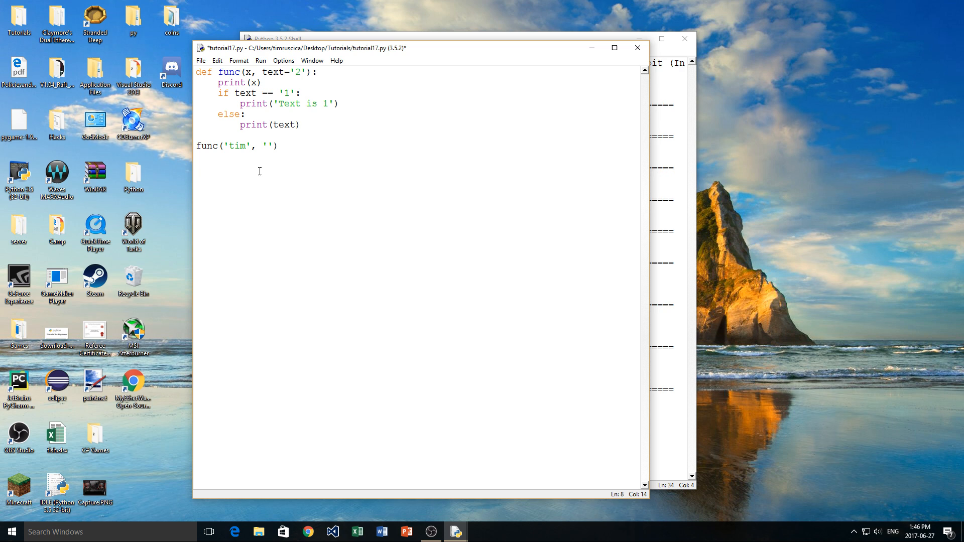
text(6)
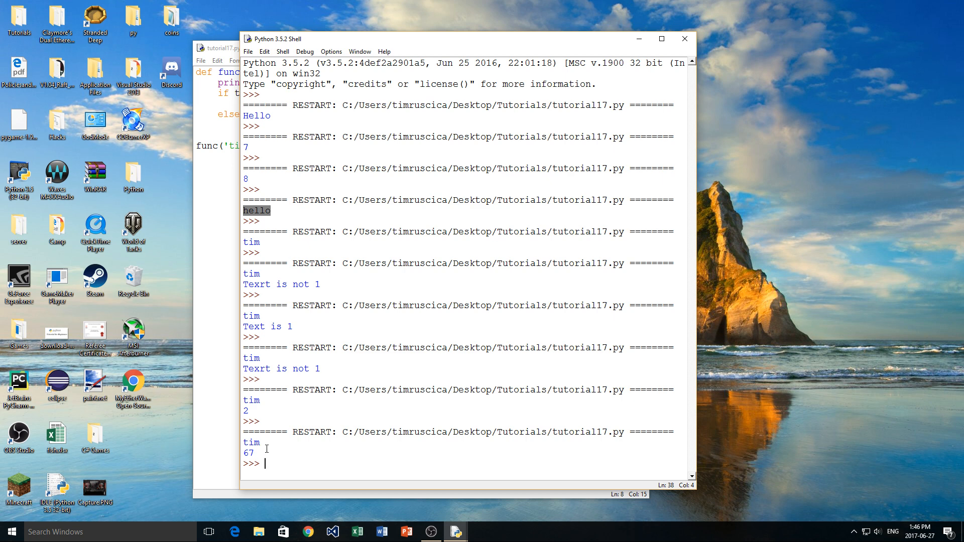
click(215, 48)
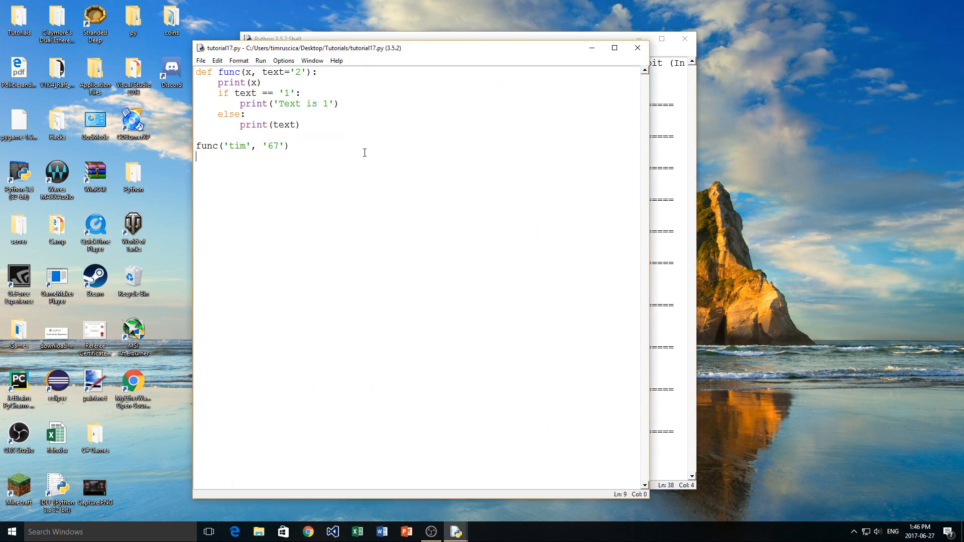
mouse_move(313, 80)
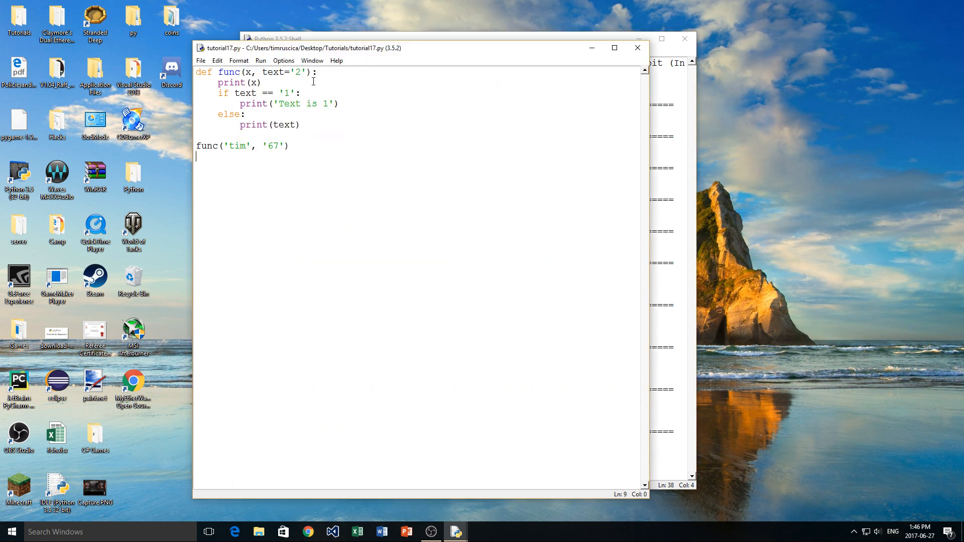
- Give x a default of 3, call func() with no arguments, and run it so the Shell prints 3 and 2
click(306, 84)
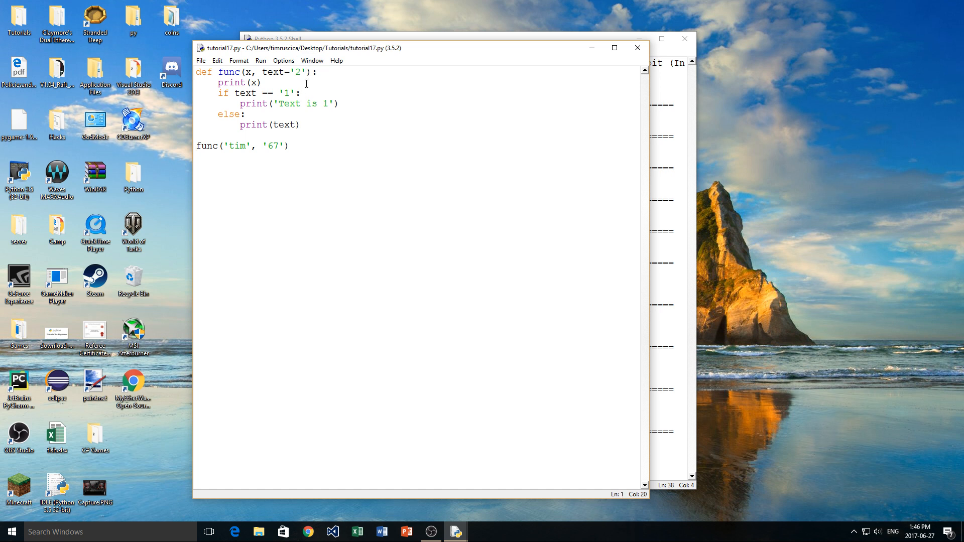
mouse_move(255, 72)
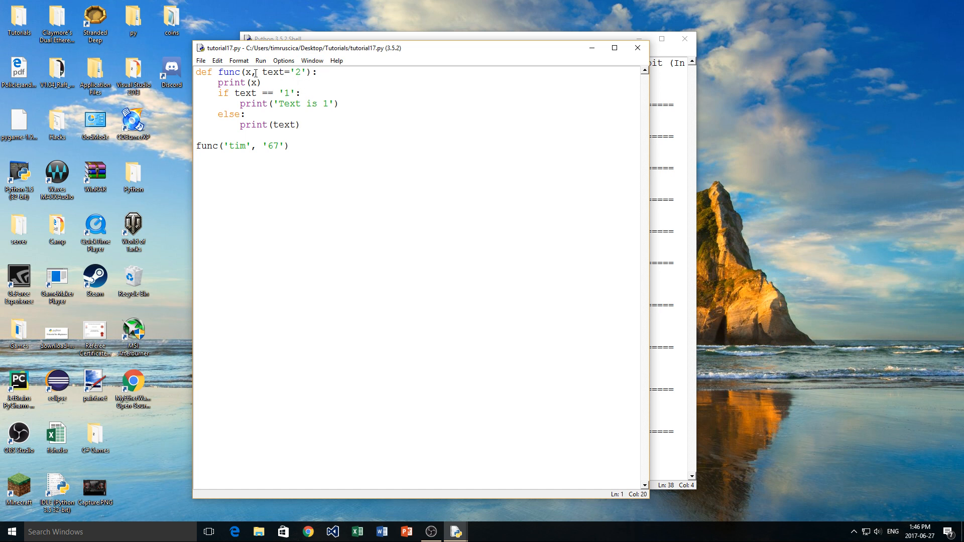
text(=)
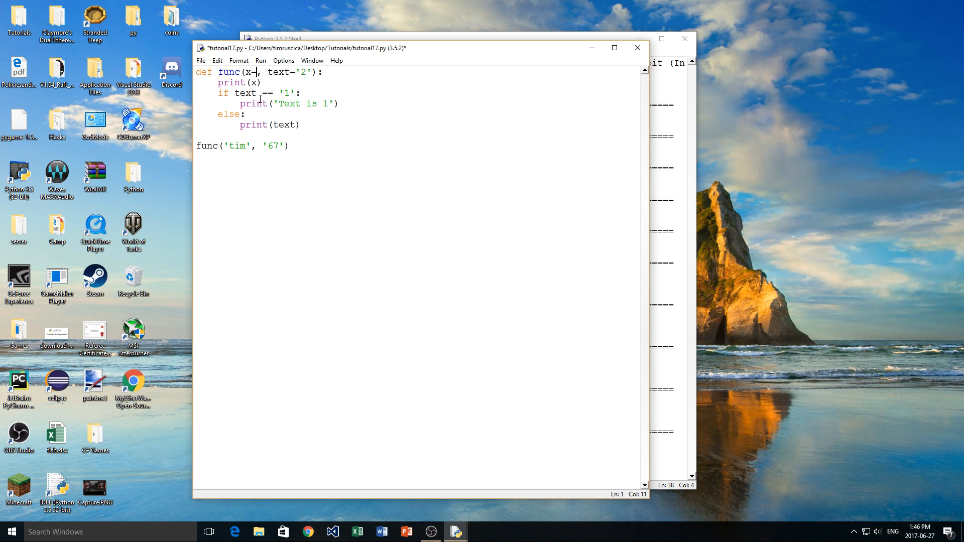
text(3)
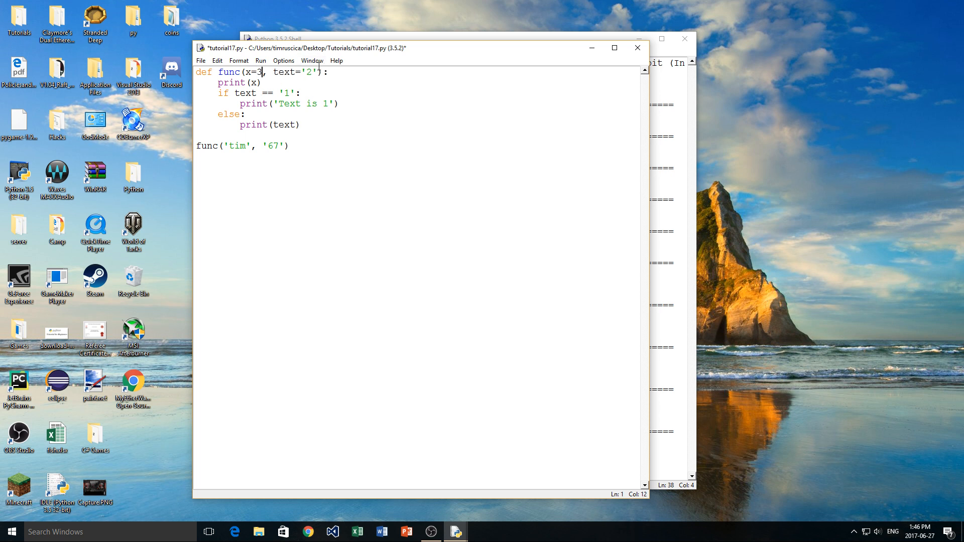
double_click(237, 146)
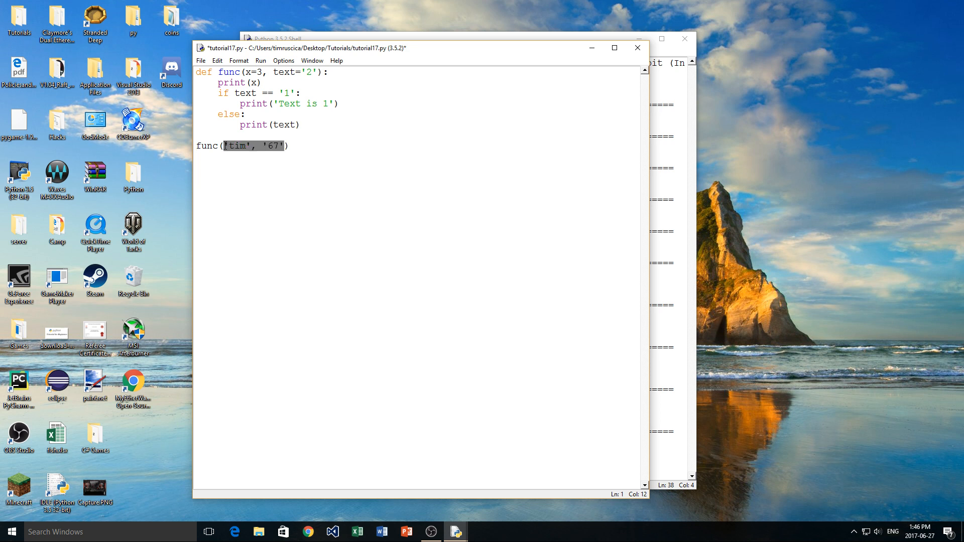
key(Delete)
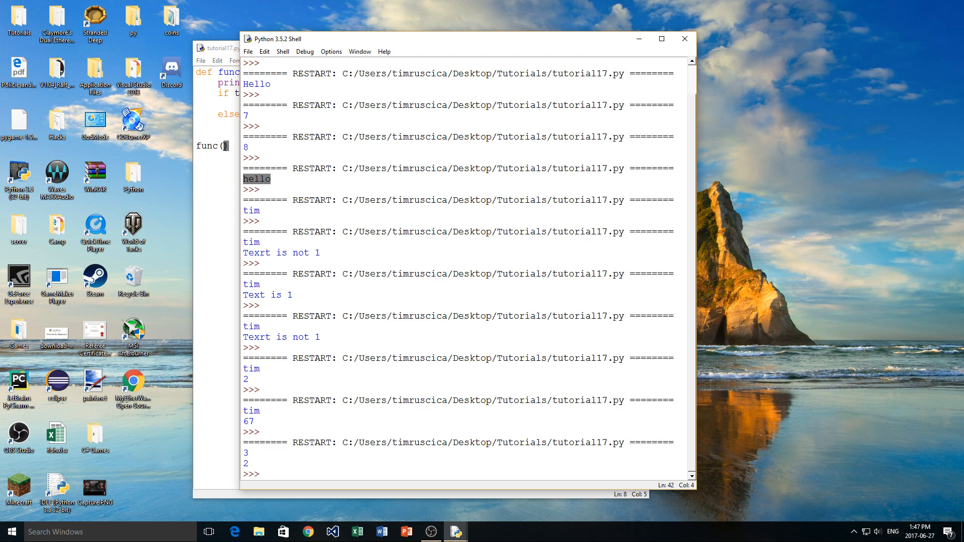
click(215, 47)
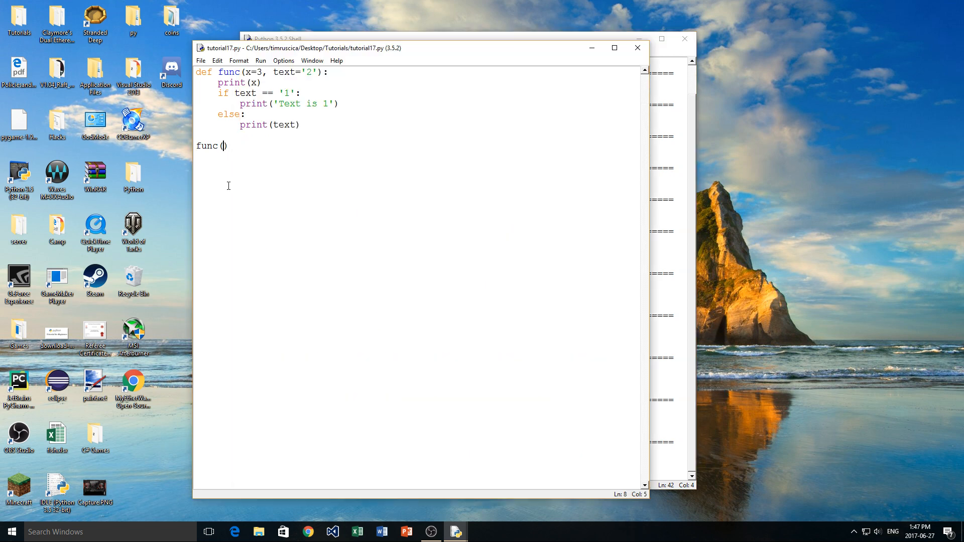
mouse_move(275, 164)
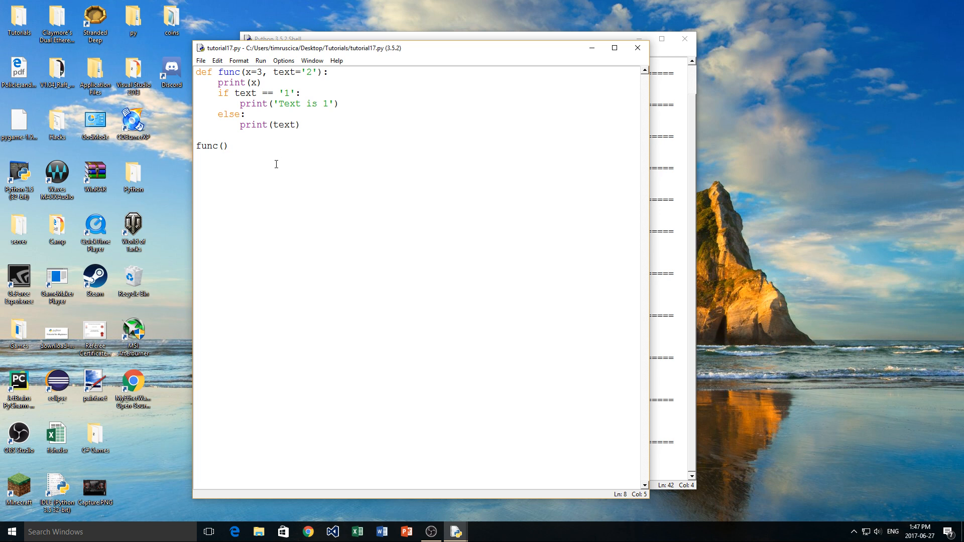
mouse_move(284, 60)
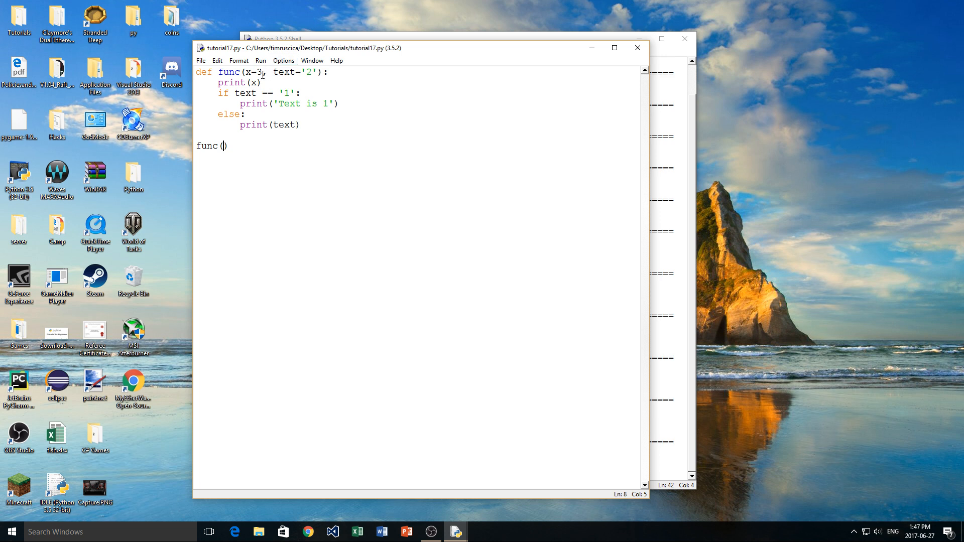
- Edit the call to func('5') and rerun so the Shell prints 5 then the default 2
text(3)
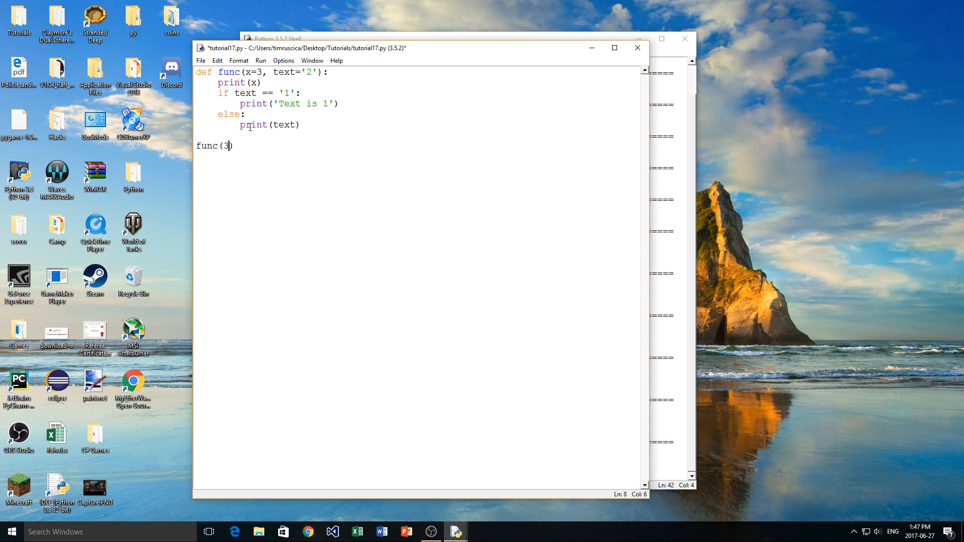
key(Backspace)
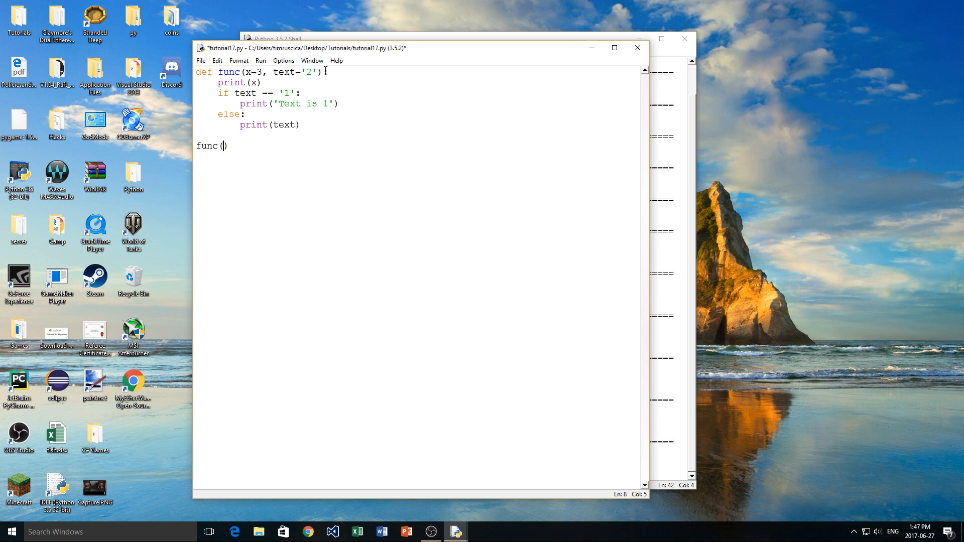
double_click(308, 72)
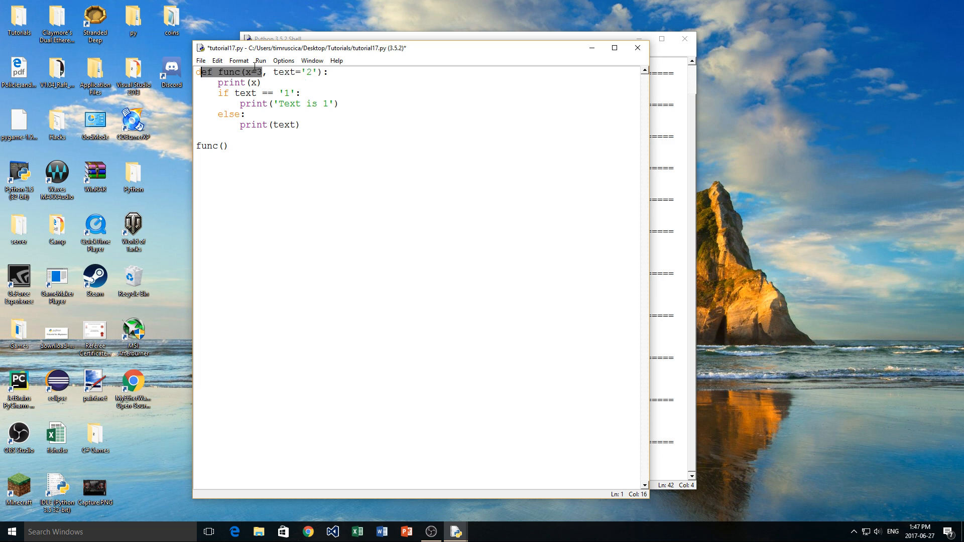
click(226, 147)
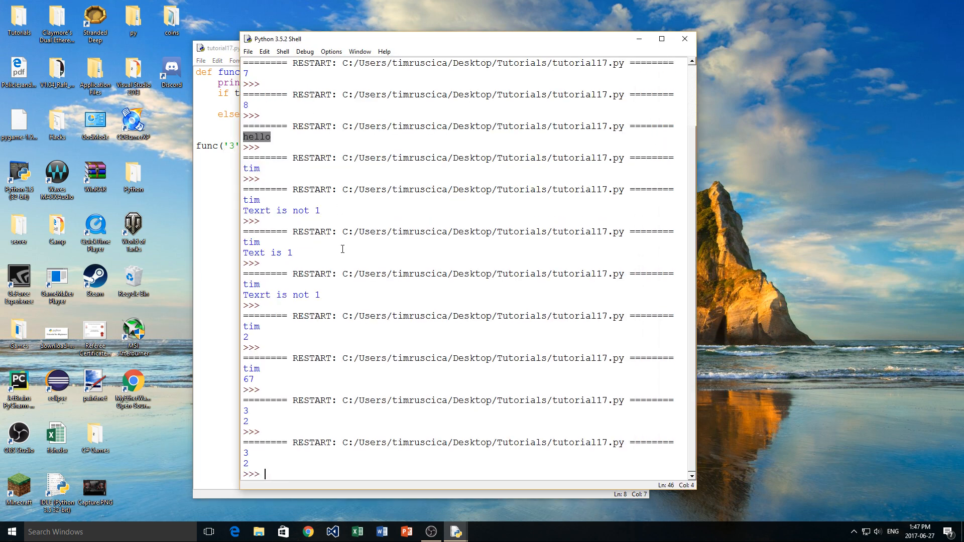
click(215, 47)
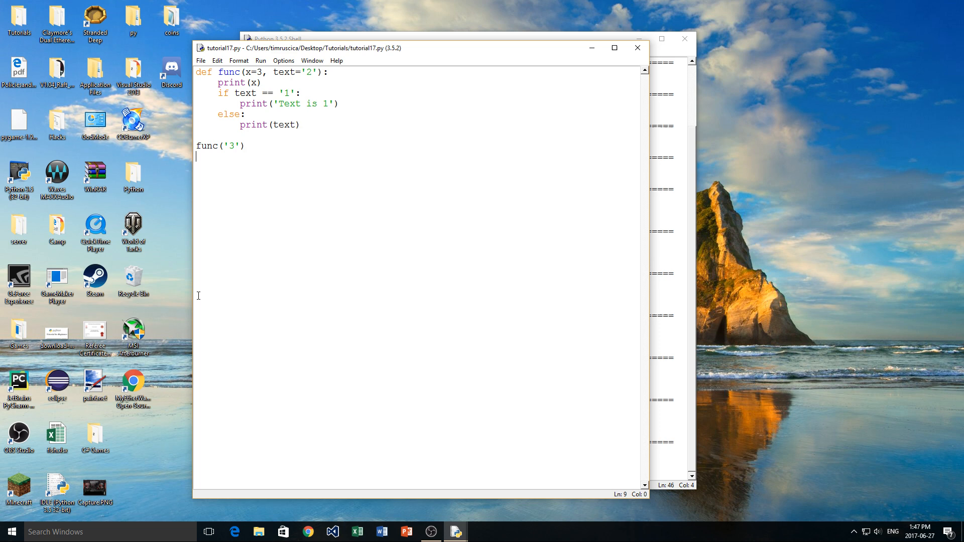
mouse_move(254, 133)
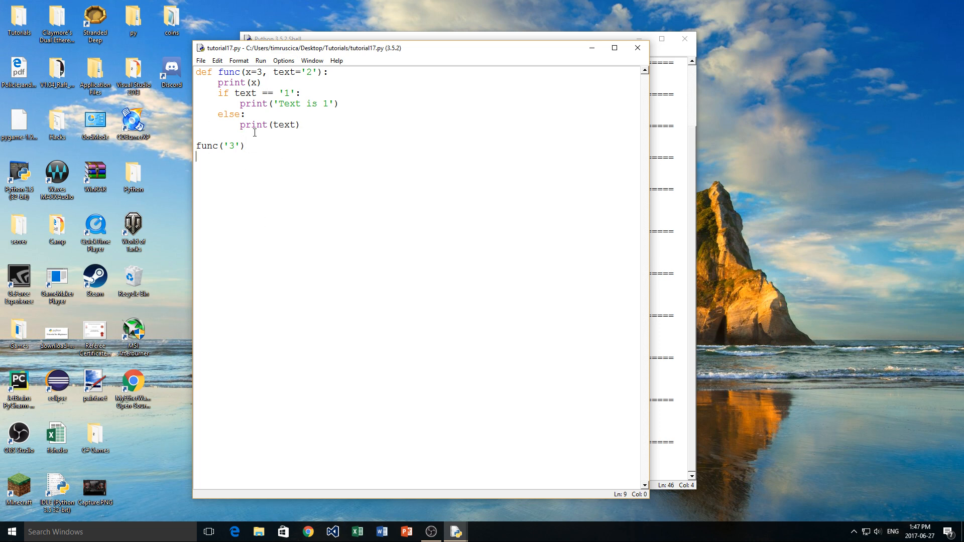
text(5)
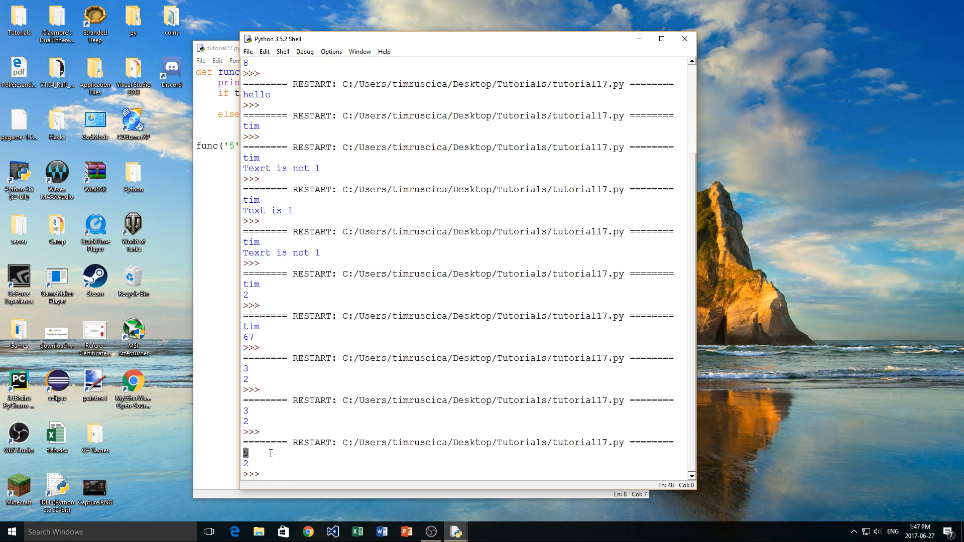
- Bring tutorial17.py forward and highlight the x=3 and text='2' default parameters without editing
click(217, 48)
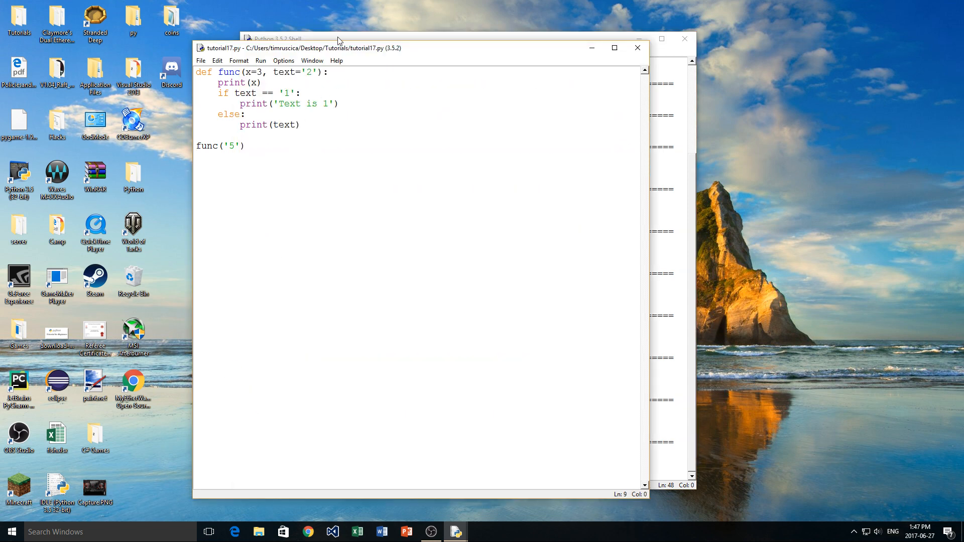
click(314, 73)
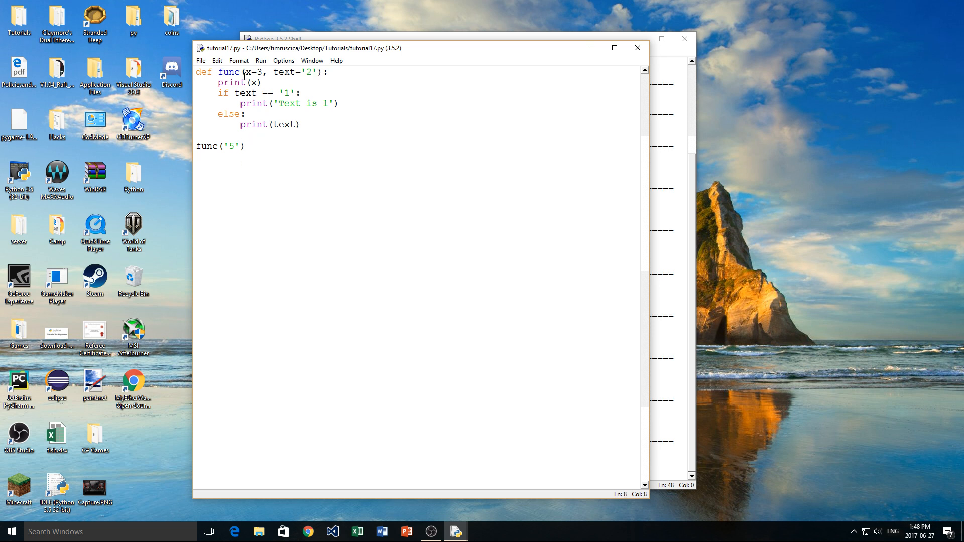
double_click(307, 73)
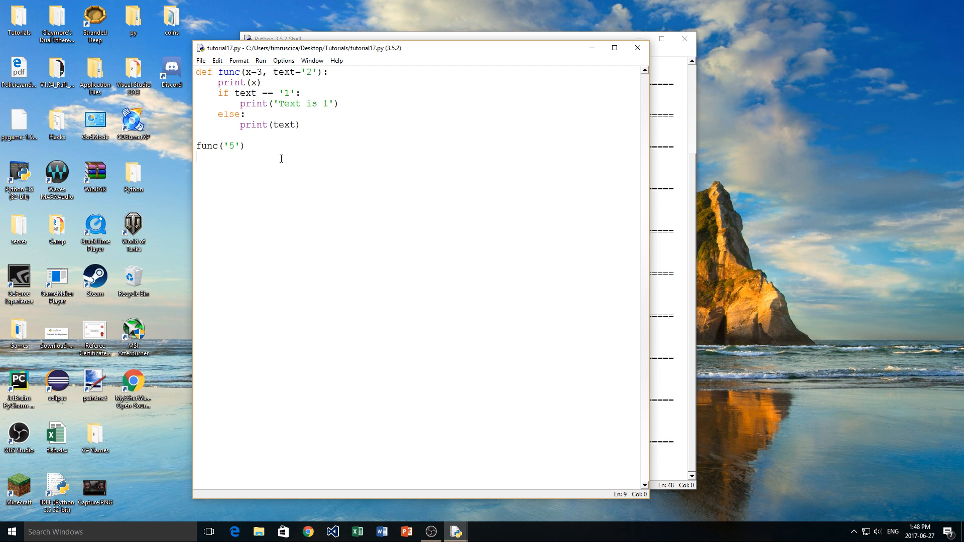
mouse_move(285, 142)
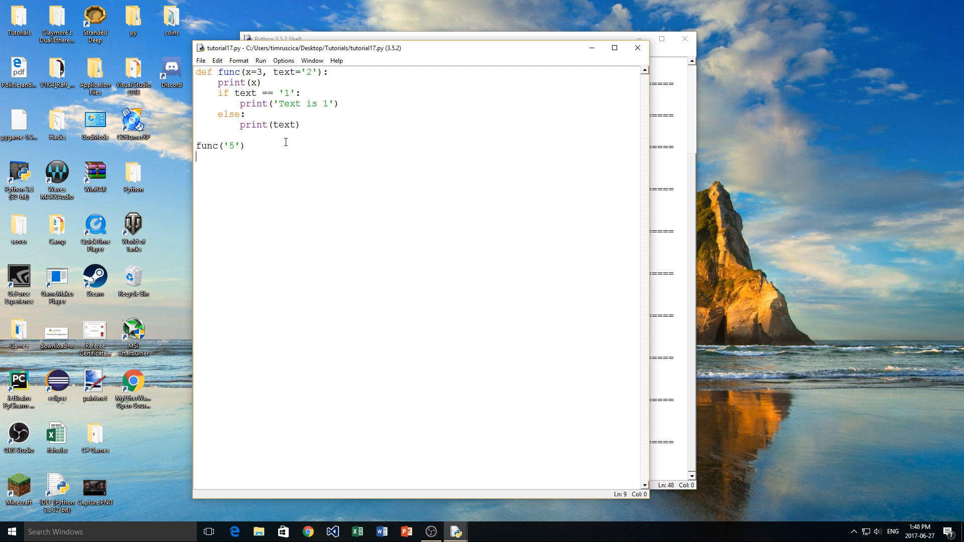
mouse_move(290, 133)
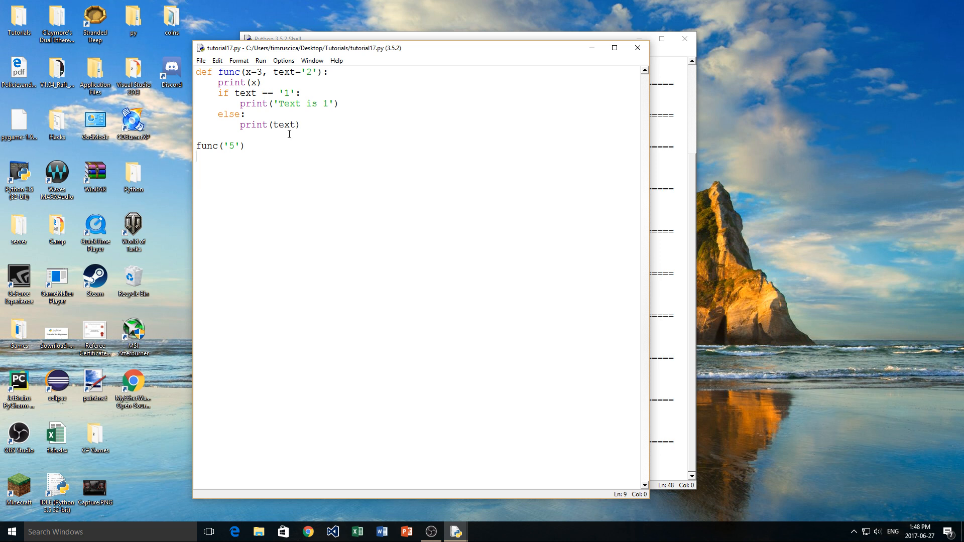
mouse_move(280, 148)
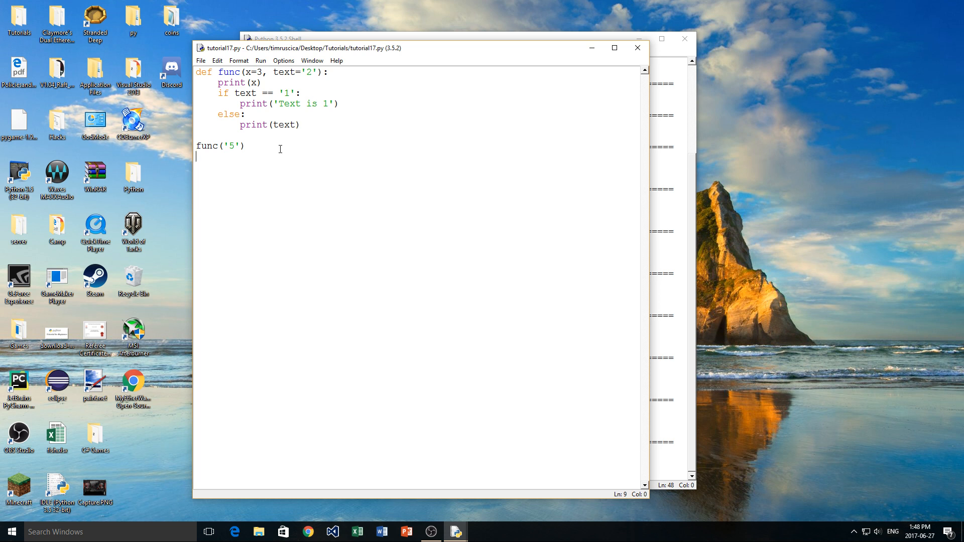
click(316, 72)
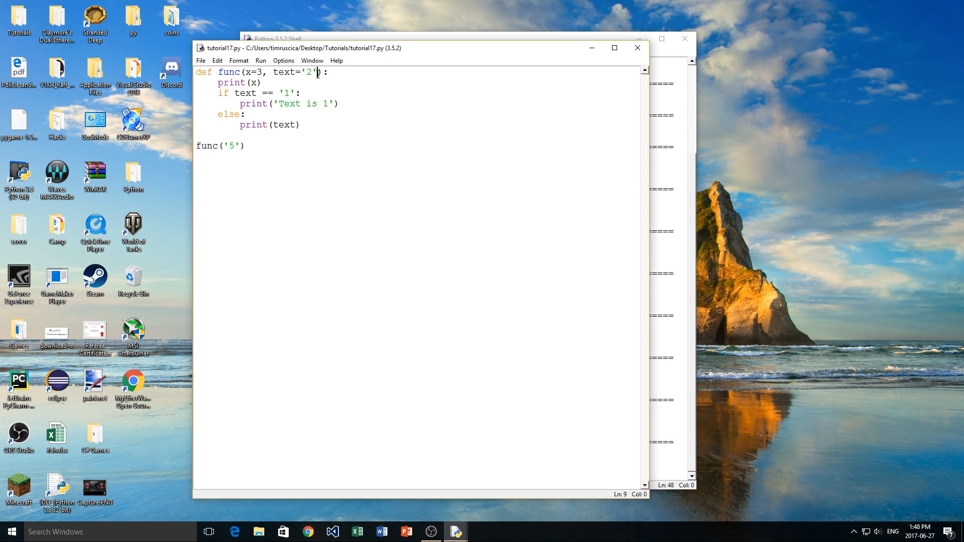
double_click(295, 72)
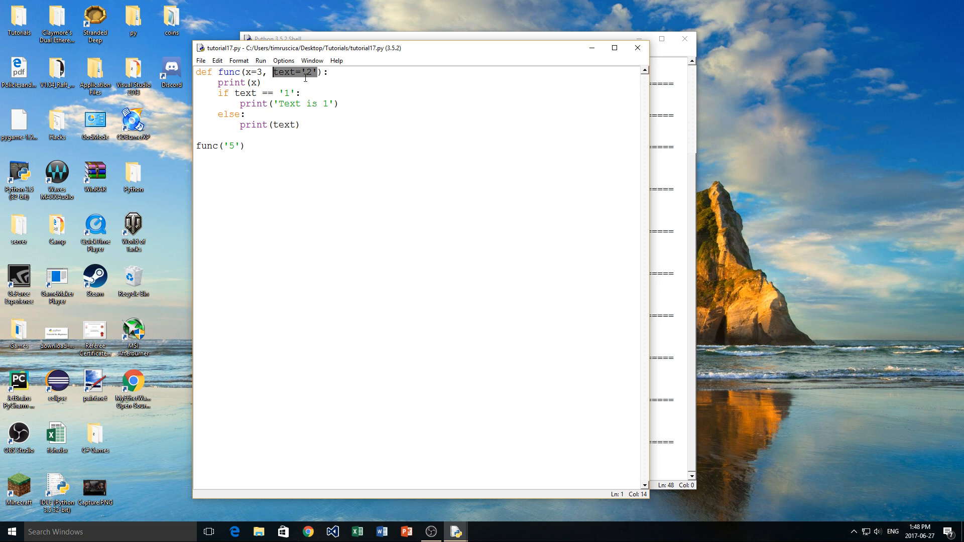
click(311, 125)
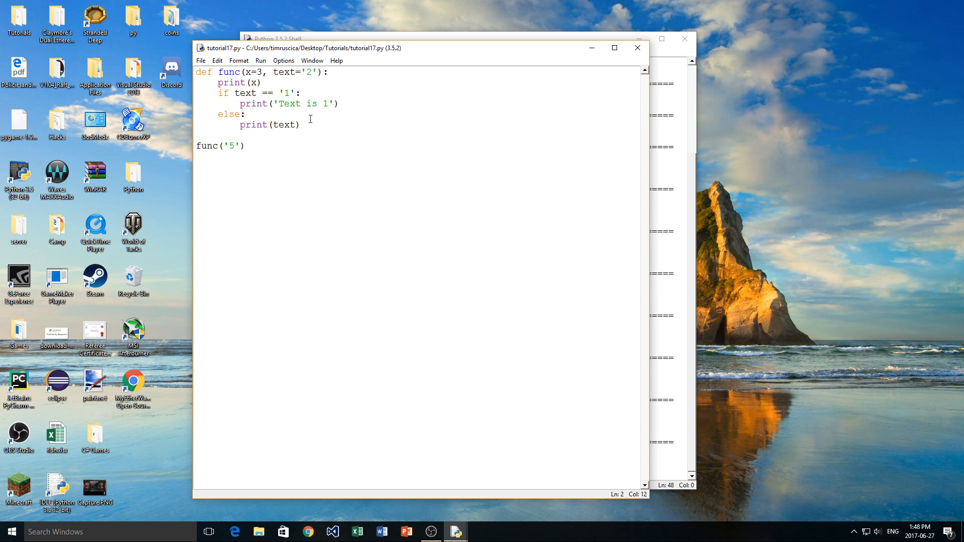
mouse_move(326, 136)
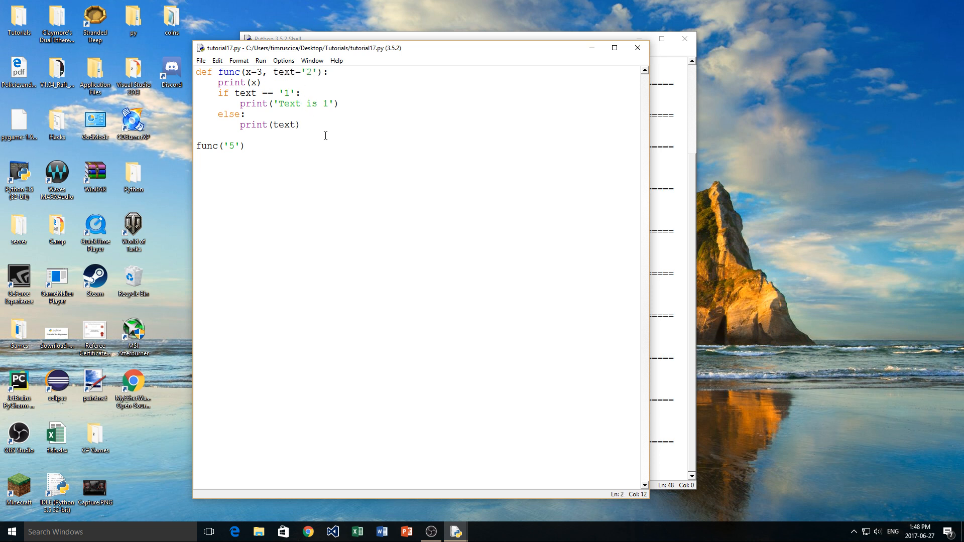